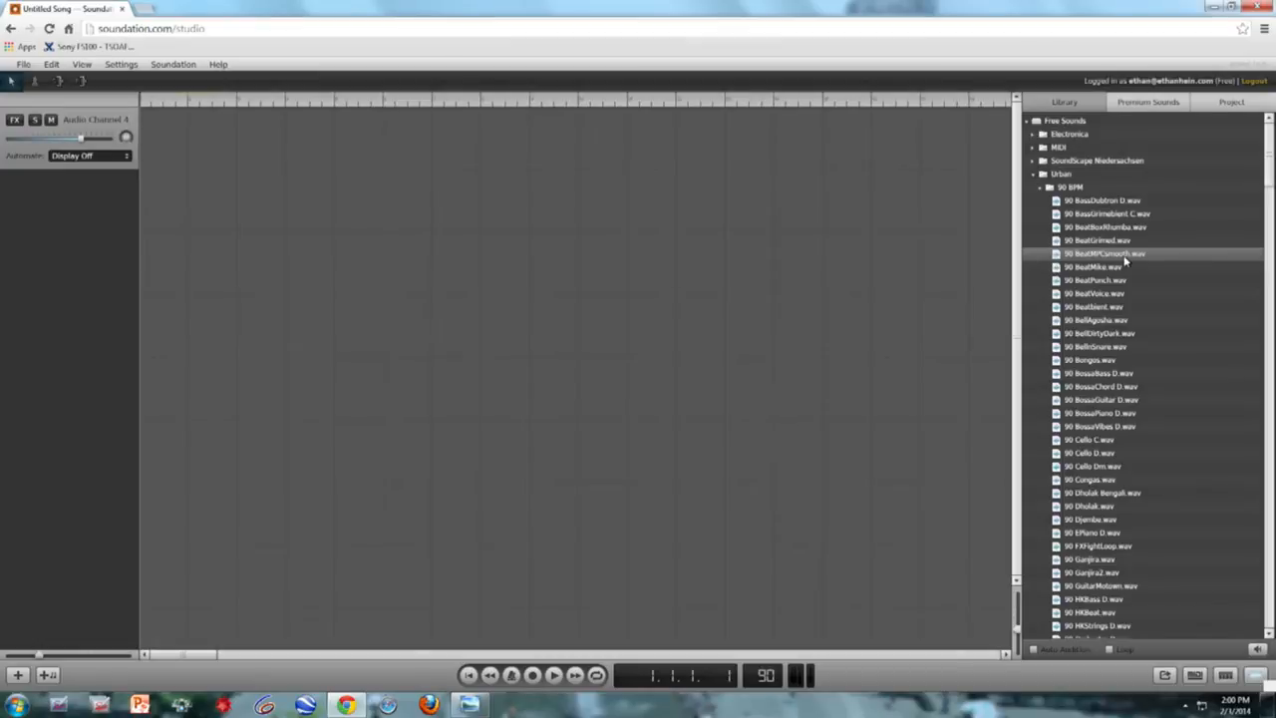
mouse_move(1134, 257)
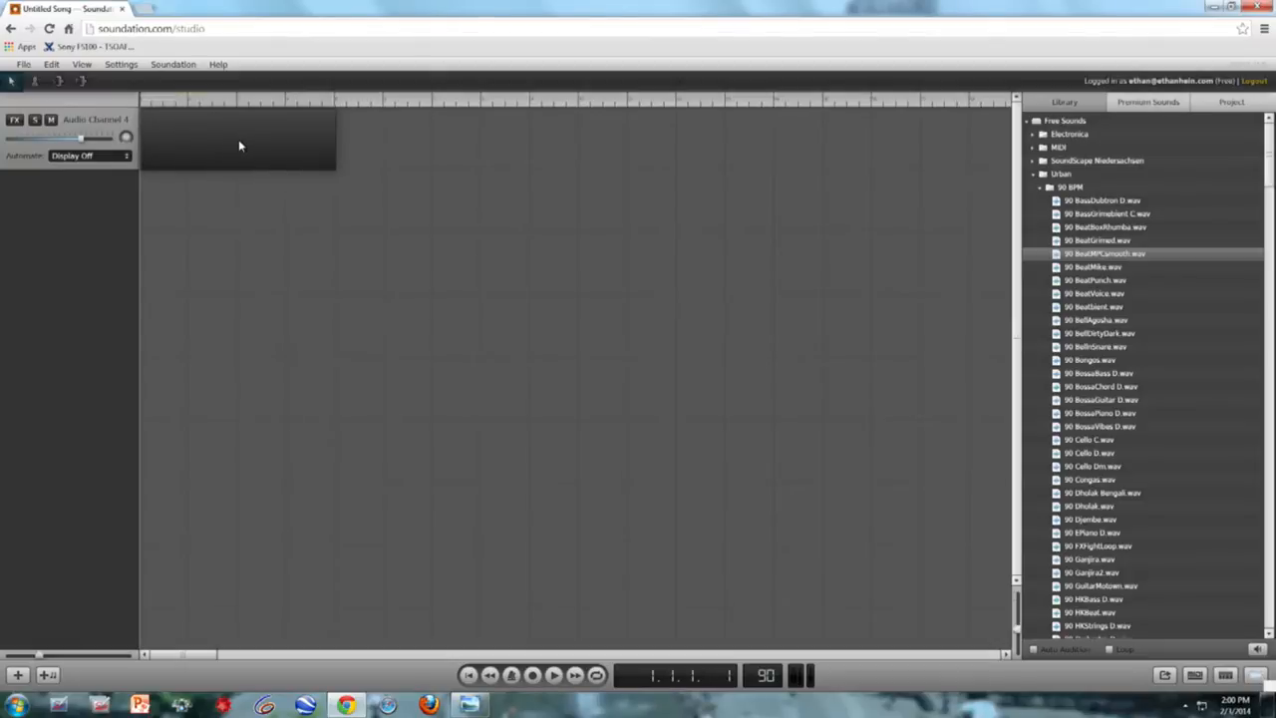
Drag the 90 BPM urban beat loop onto Audio Channel 4 and play it.
drag(1104, 253, 237, 140)
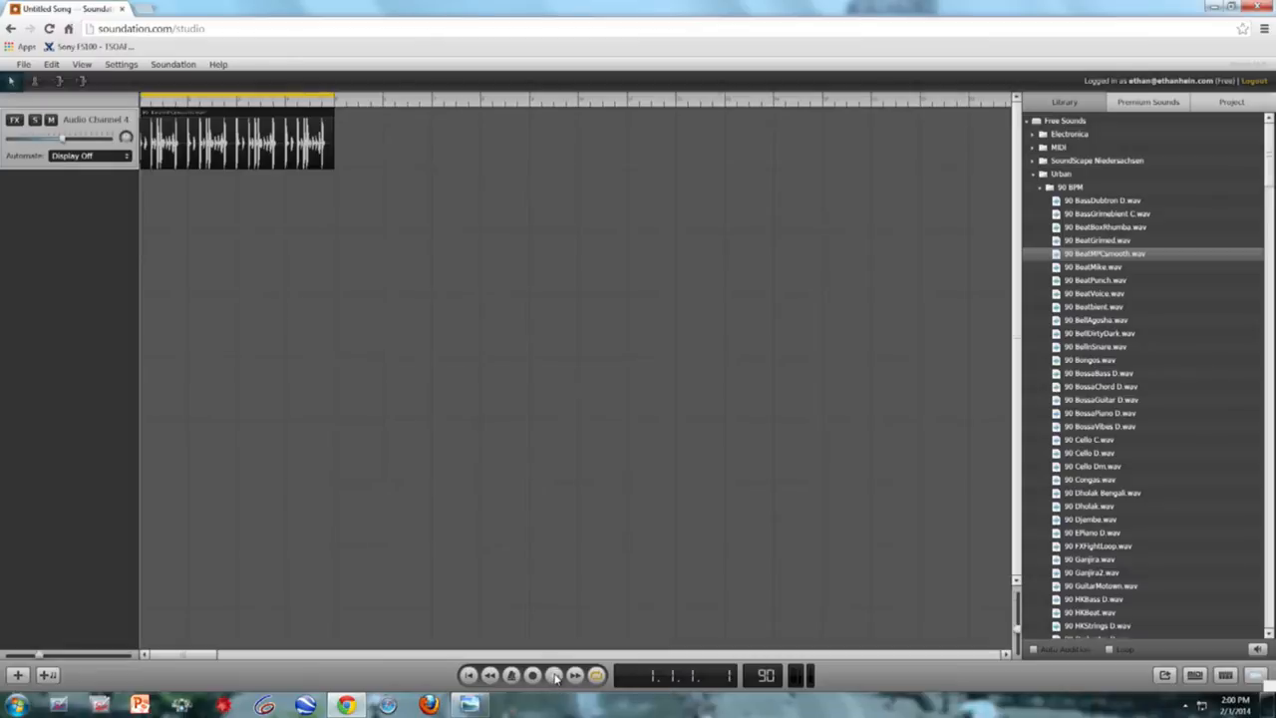
click(553, 674)
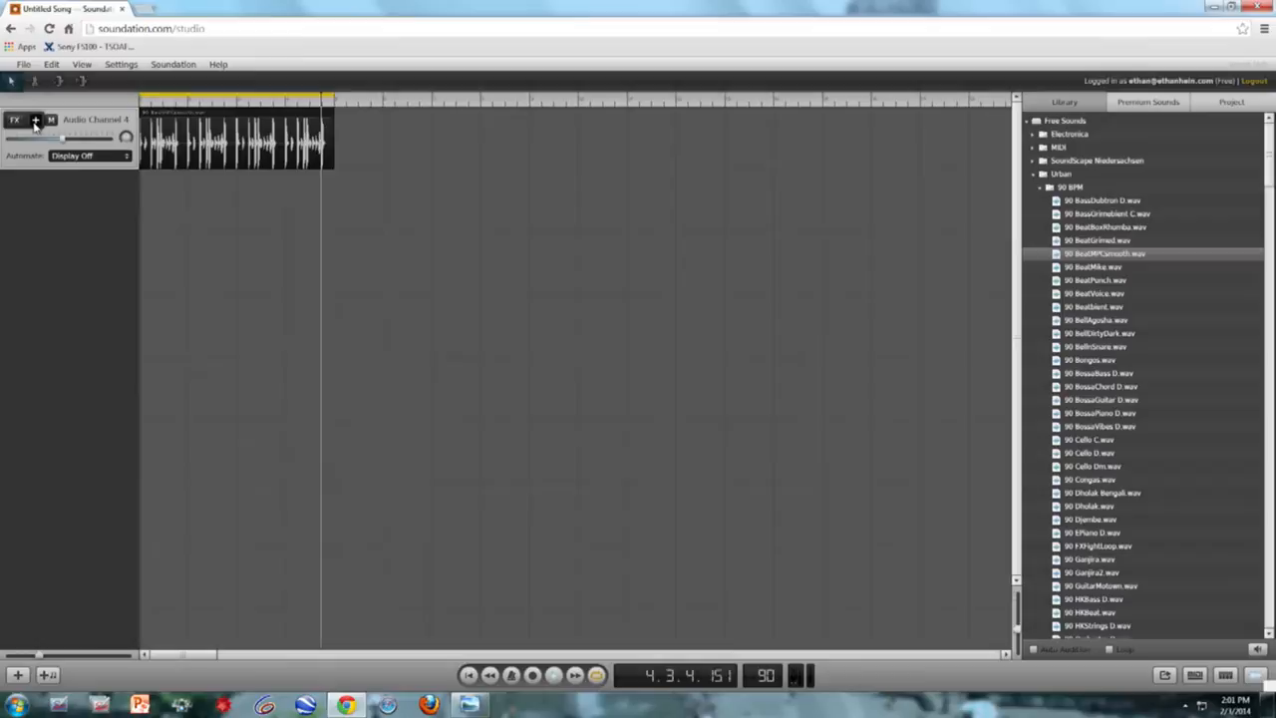
Add an Equalizer from the drum track's FX menu and play the loop with it.
click(16, 119)
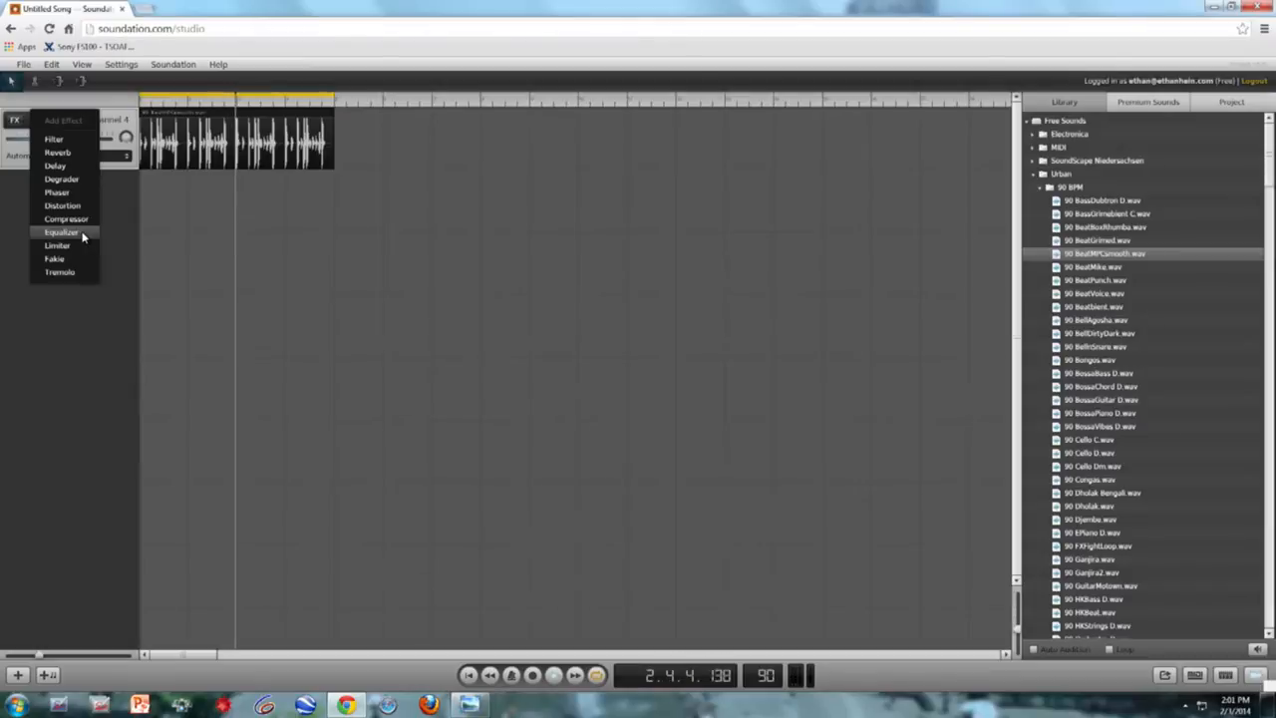
click(60, 231)
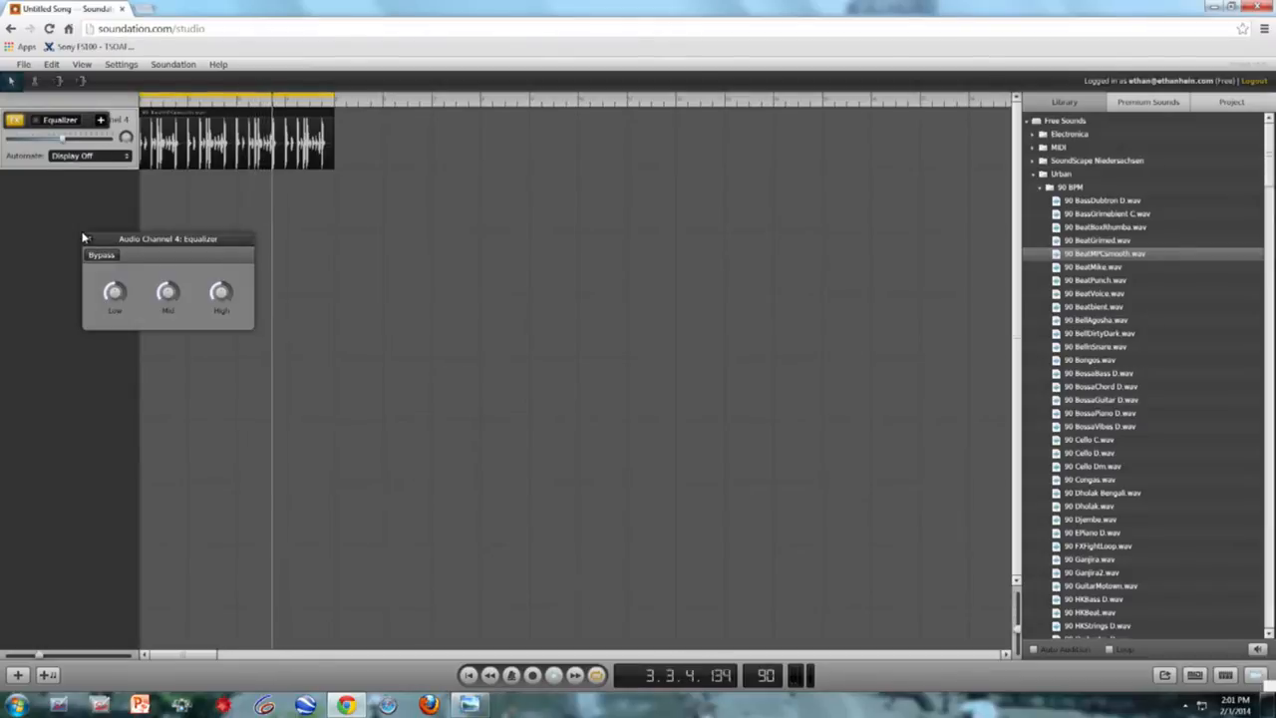
click(554, 674)
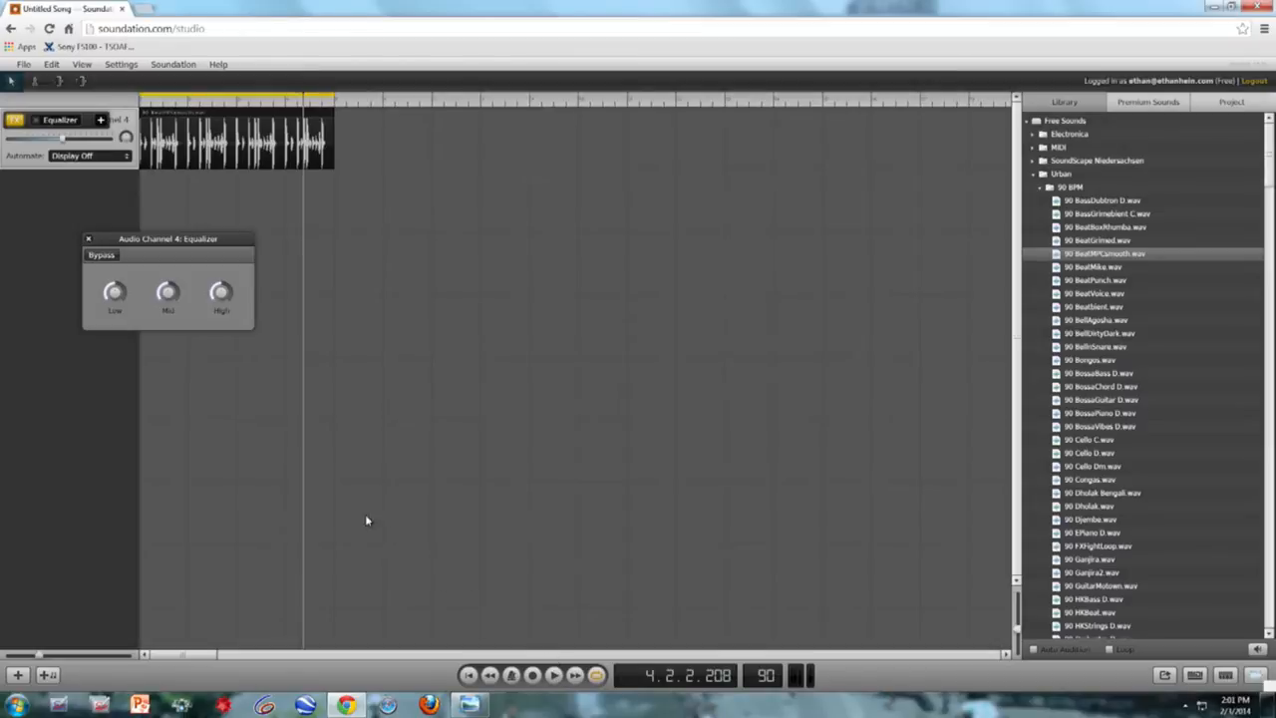
mouse_move(143, 275)
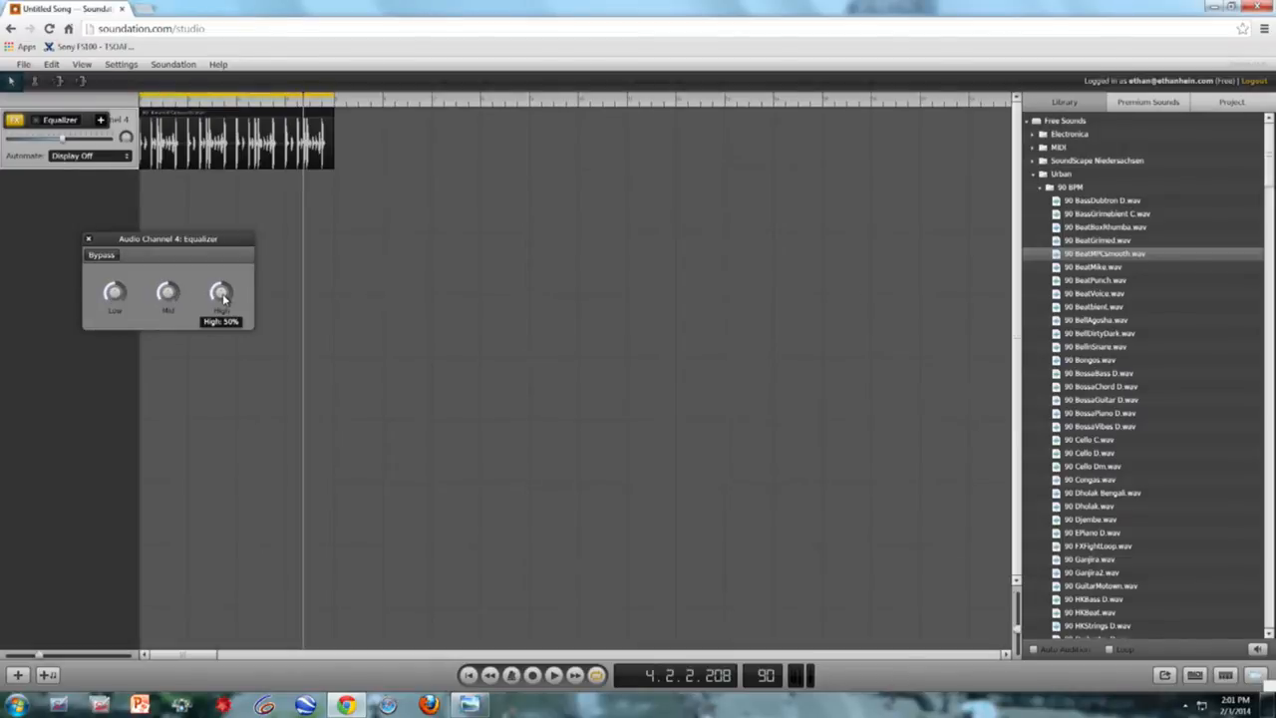
mouse_move(147, 289)
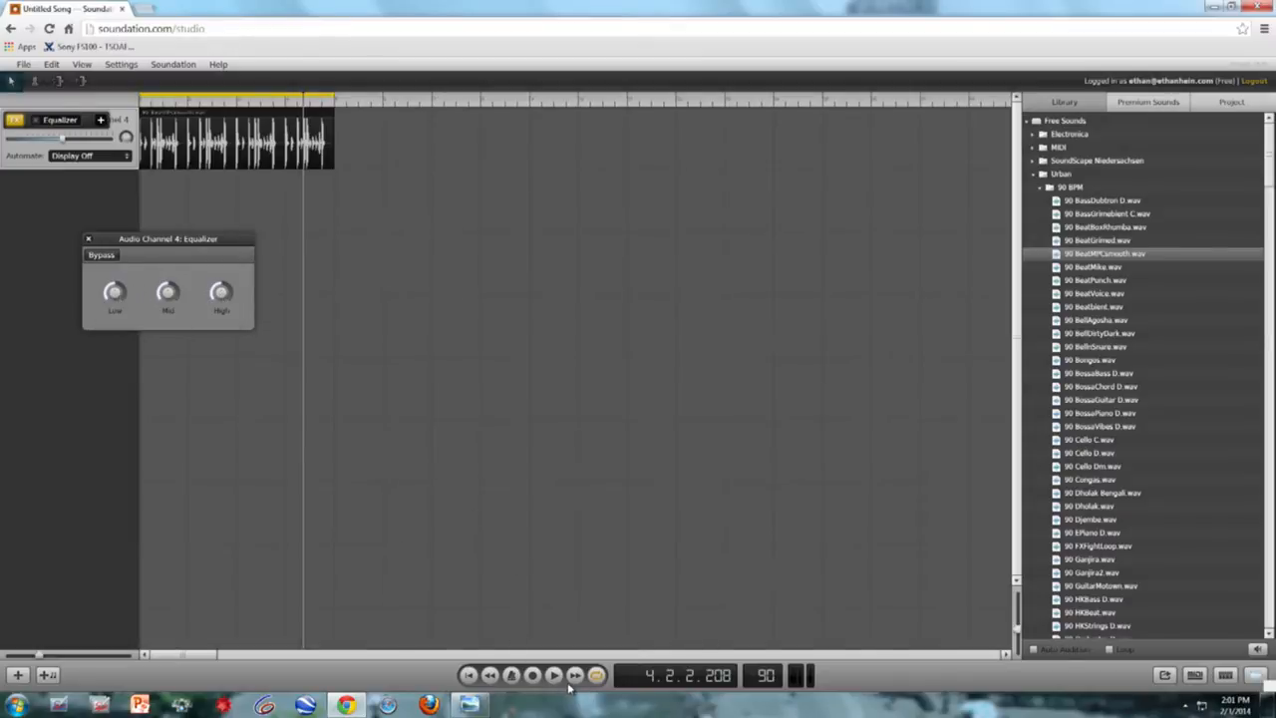
click(542, 673)
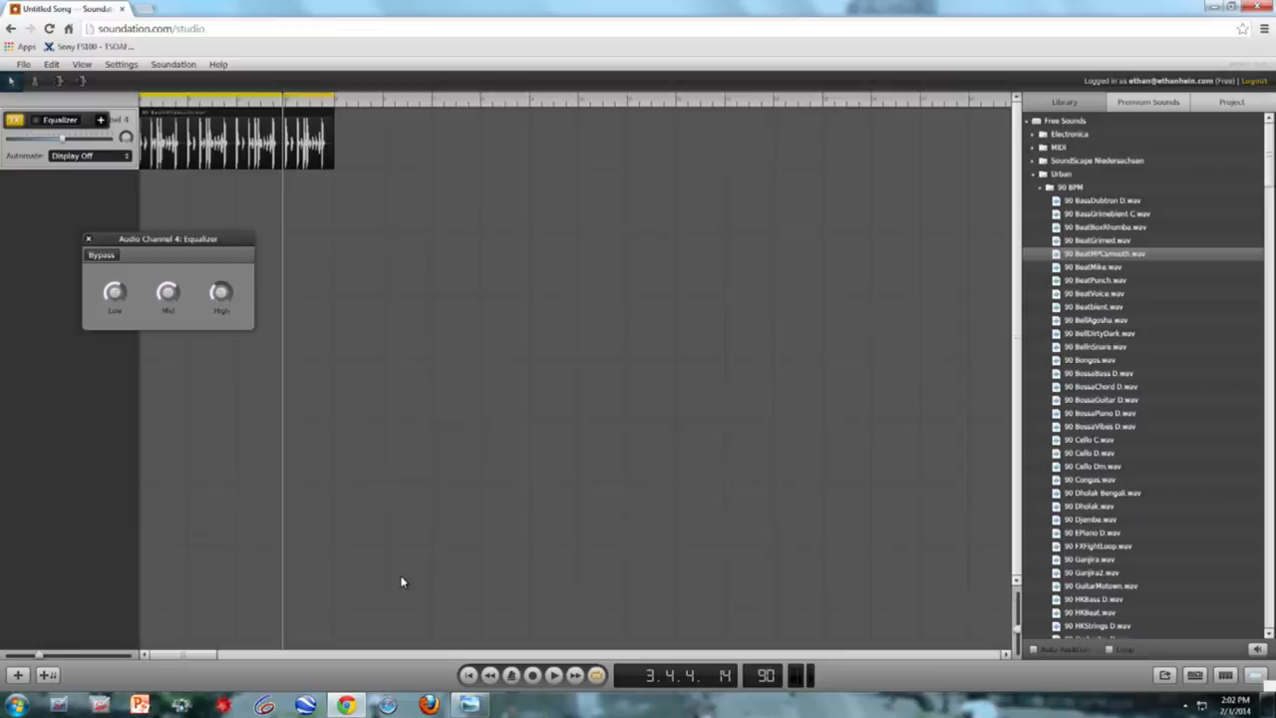
mouse_move(390, 582)
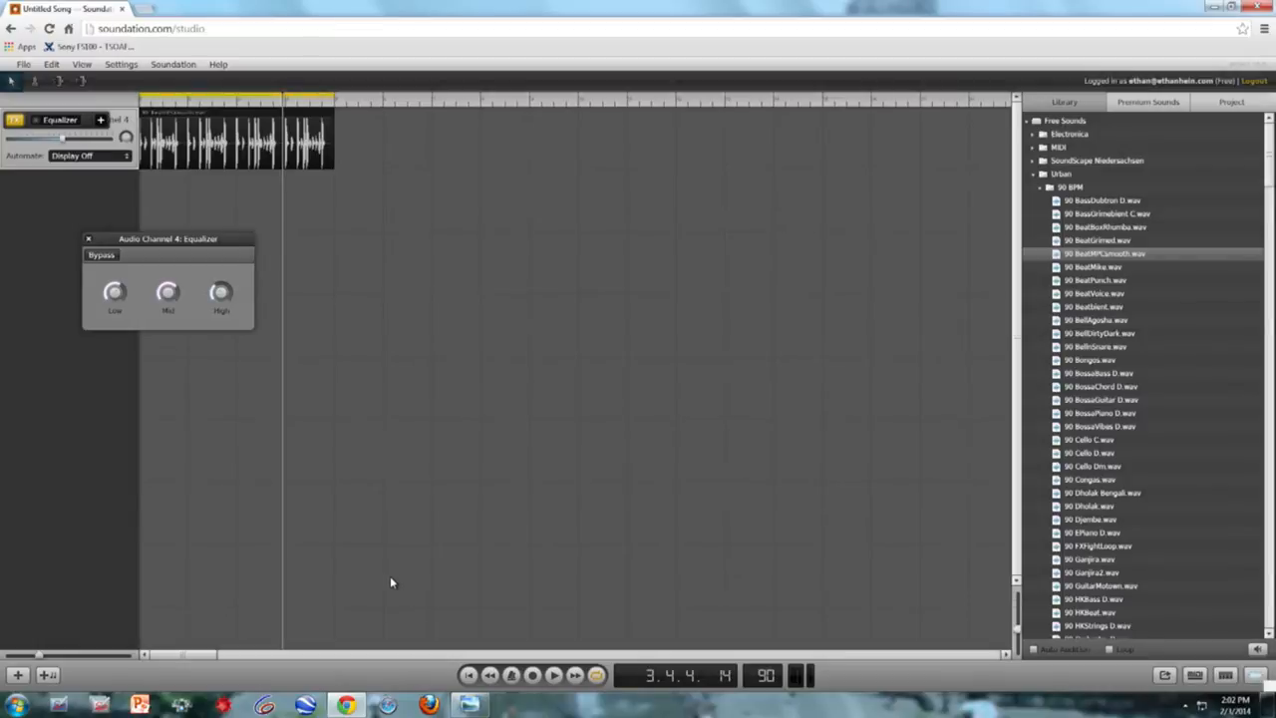
mouse_move(311, 252)
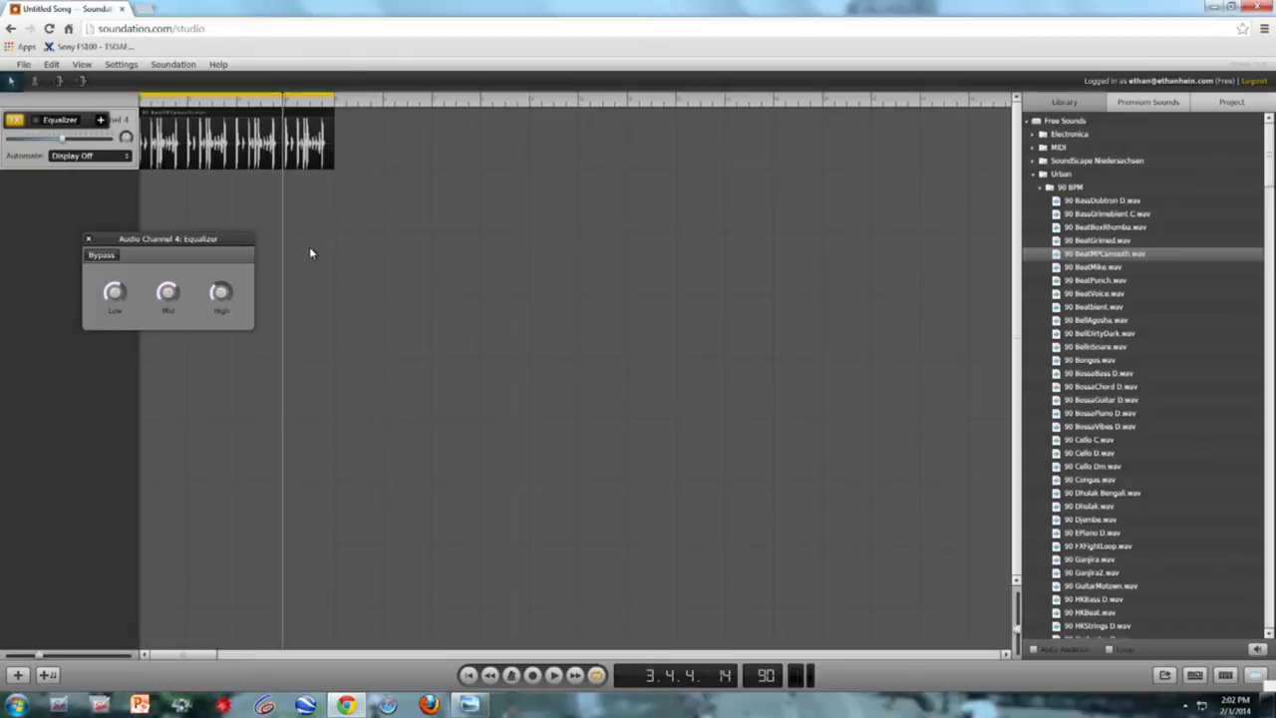
mouse_move(243, 215)
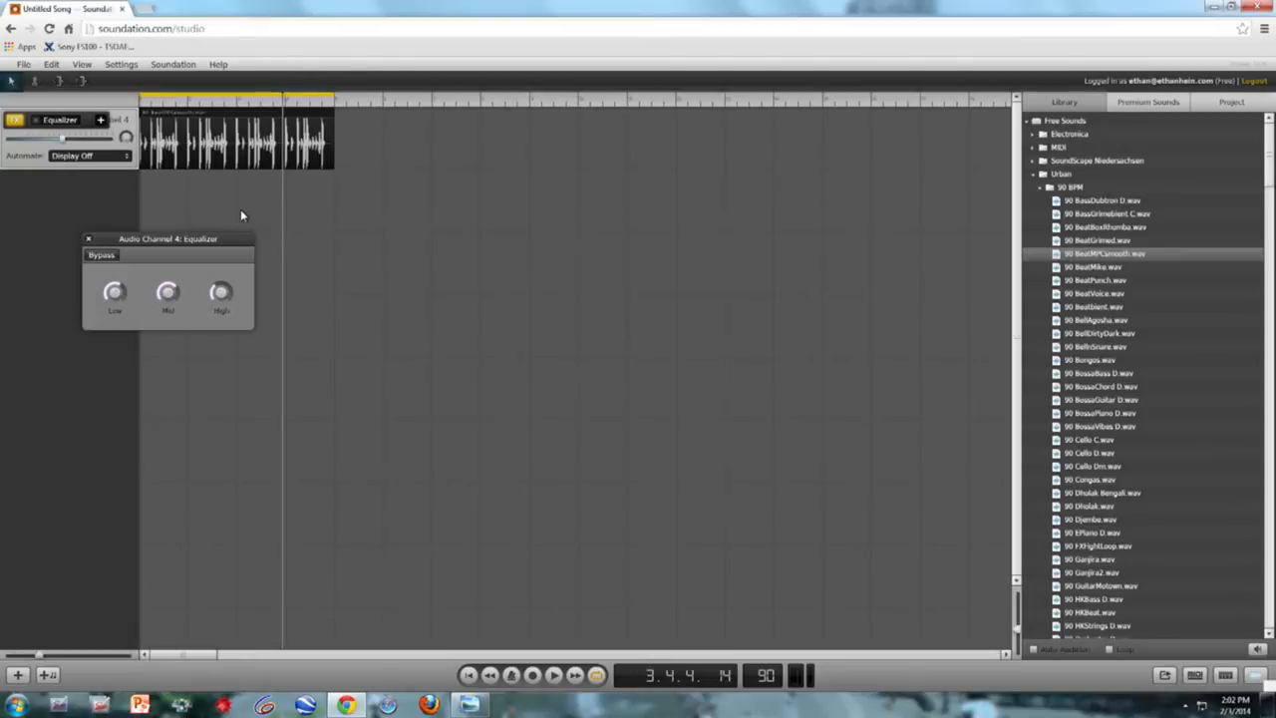
mouse_move(838, 283)
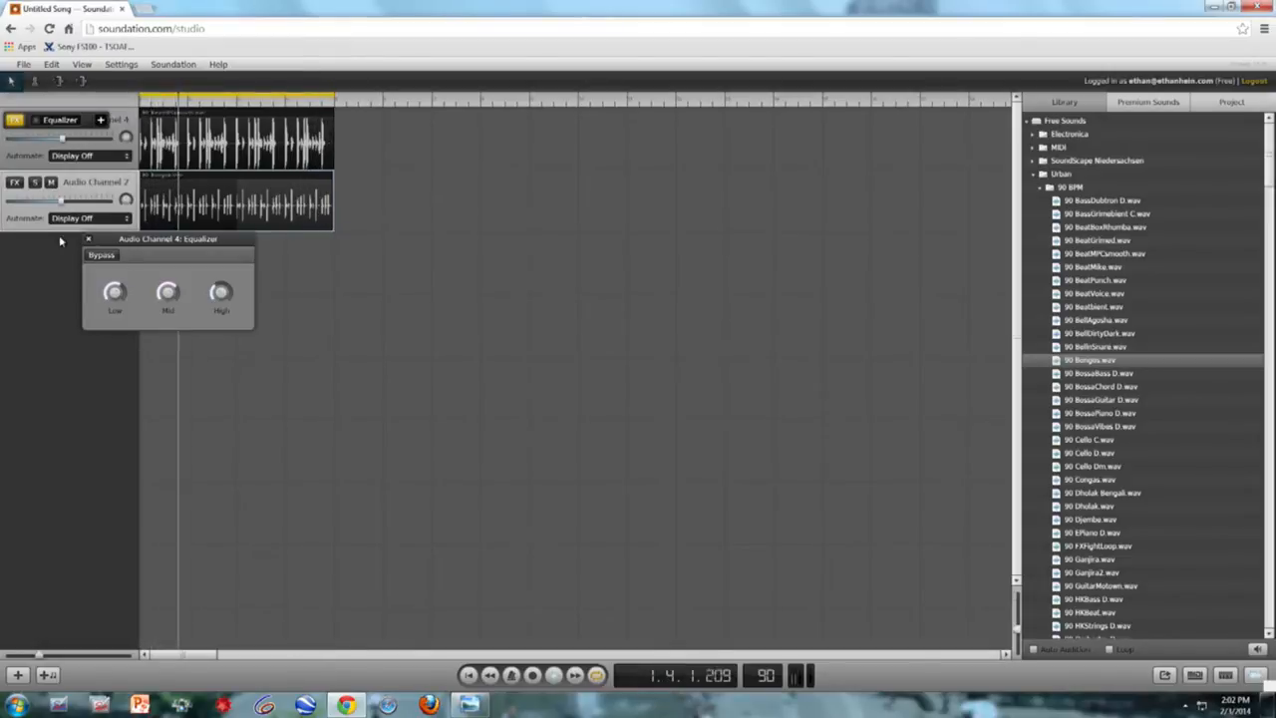
Play both loops together, then bring up the bongo track's FX menu.
click(554, 675)
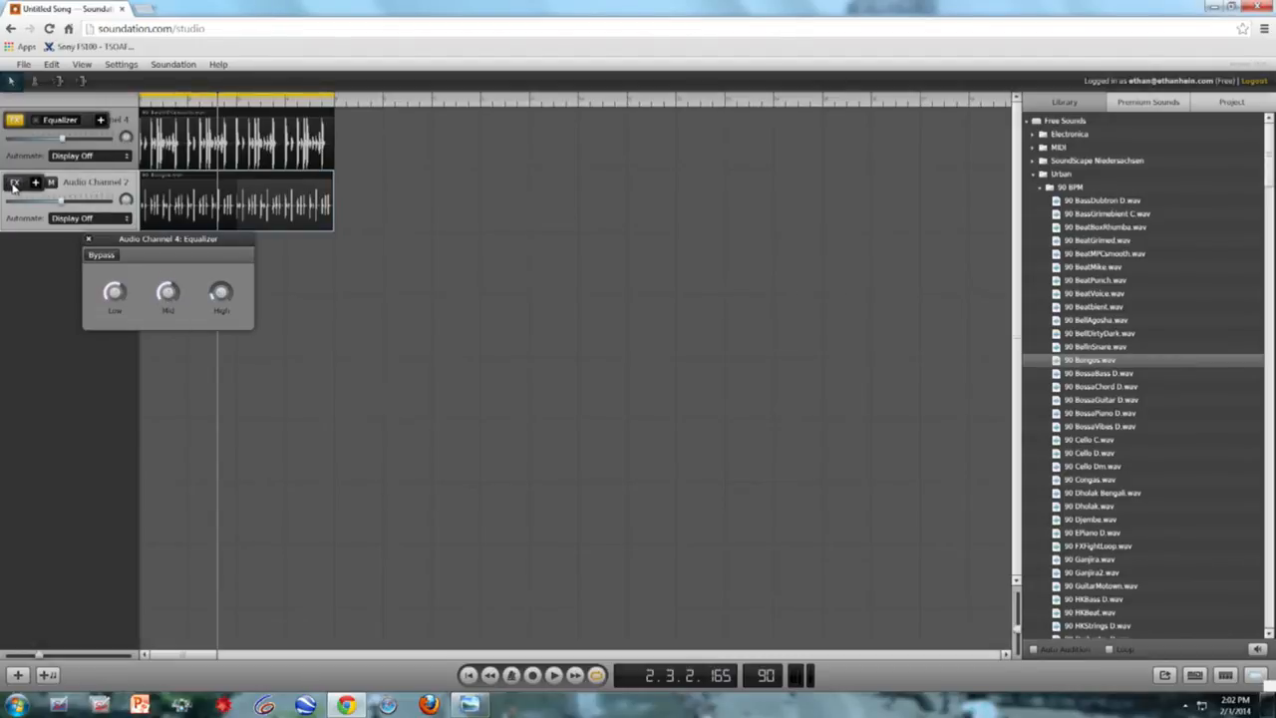
click(16, 184)
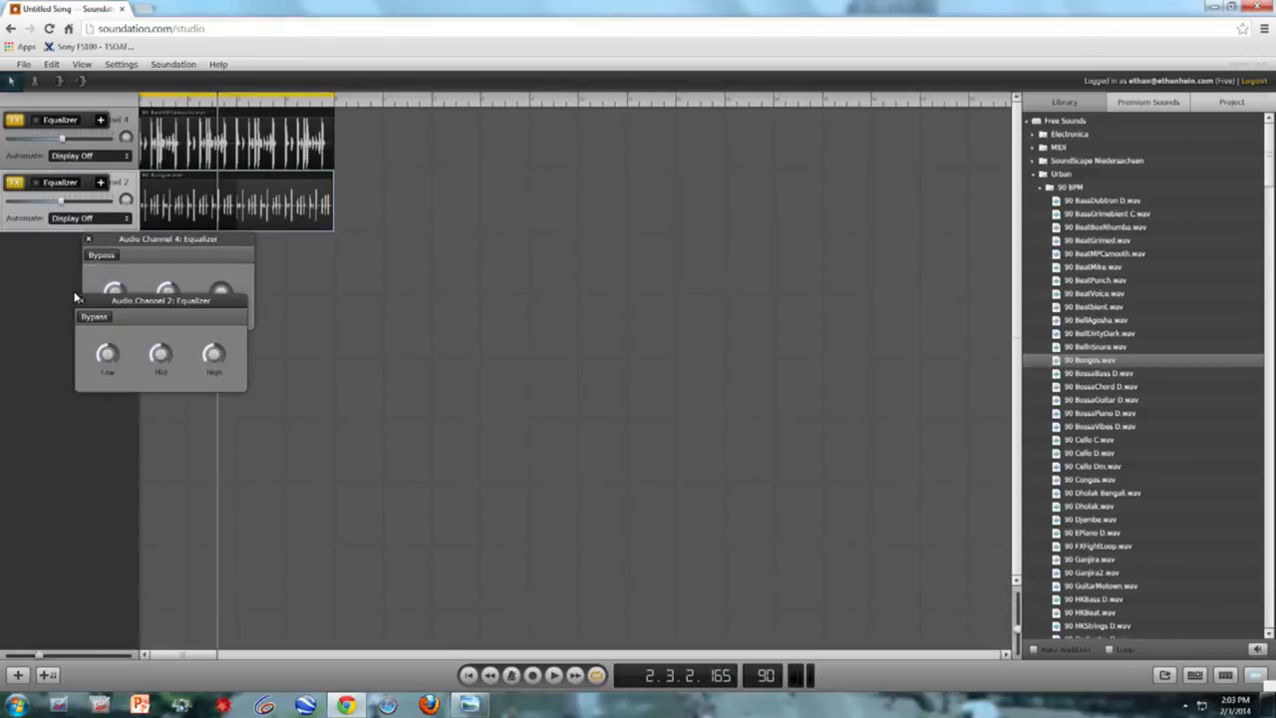
Set the bongo equalizer's Low band to 37% and play the loops.
drag(107, 355, 107, 375)
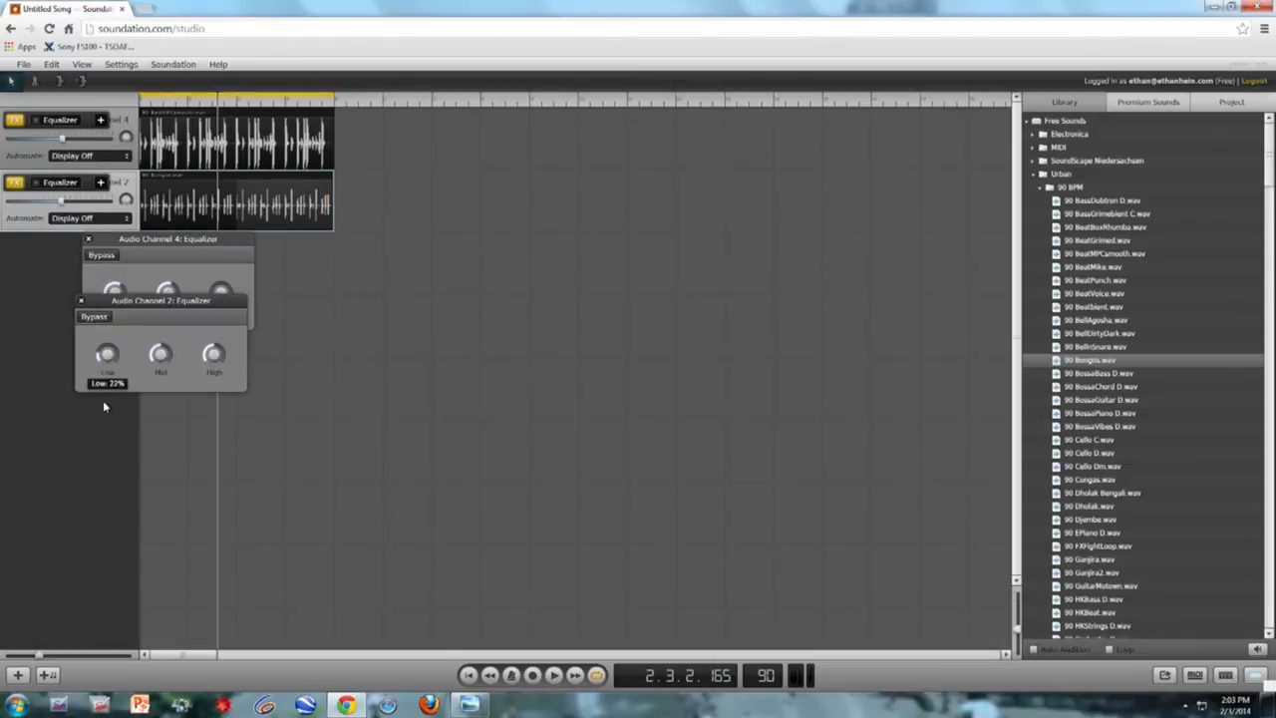
mouse_move(212, 354)
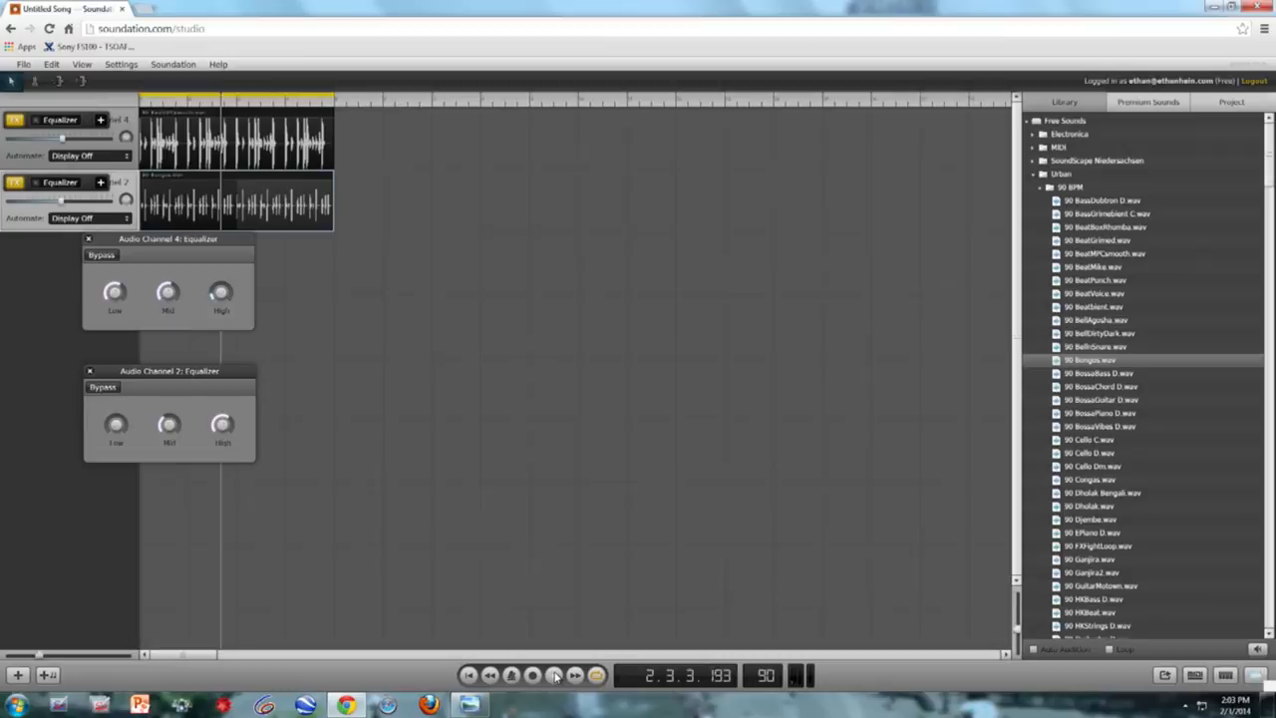
click(552, 677)
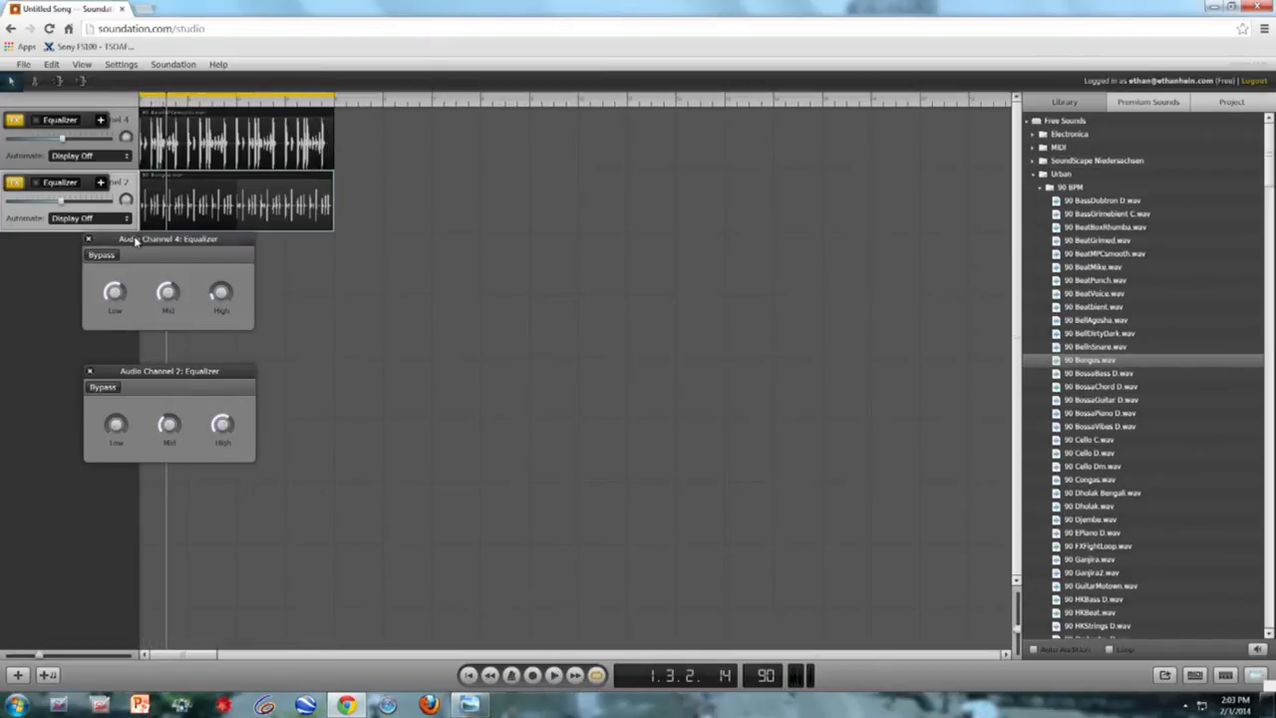
Remove the equalizers from both the drum and bongo channels.
drag(167, 240, 399, 255)
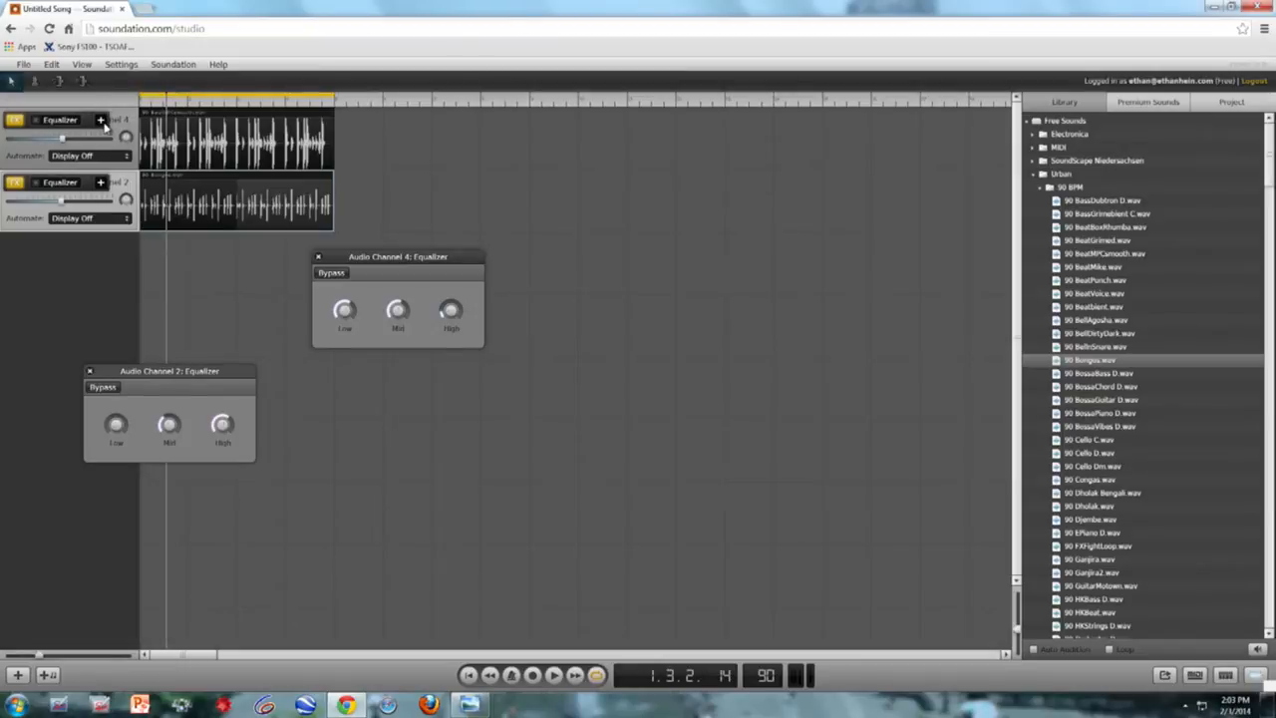
click(319, 255)
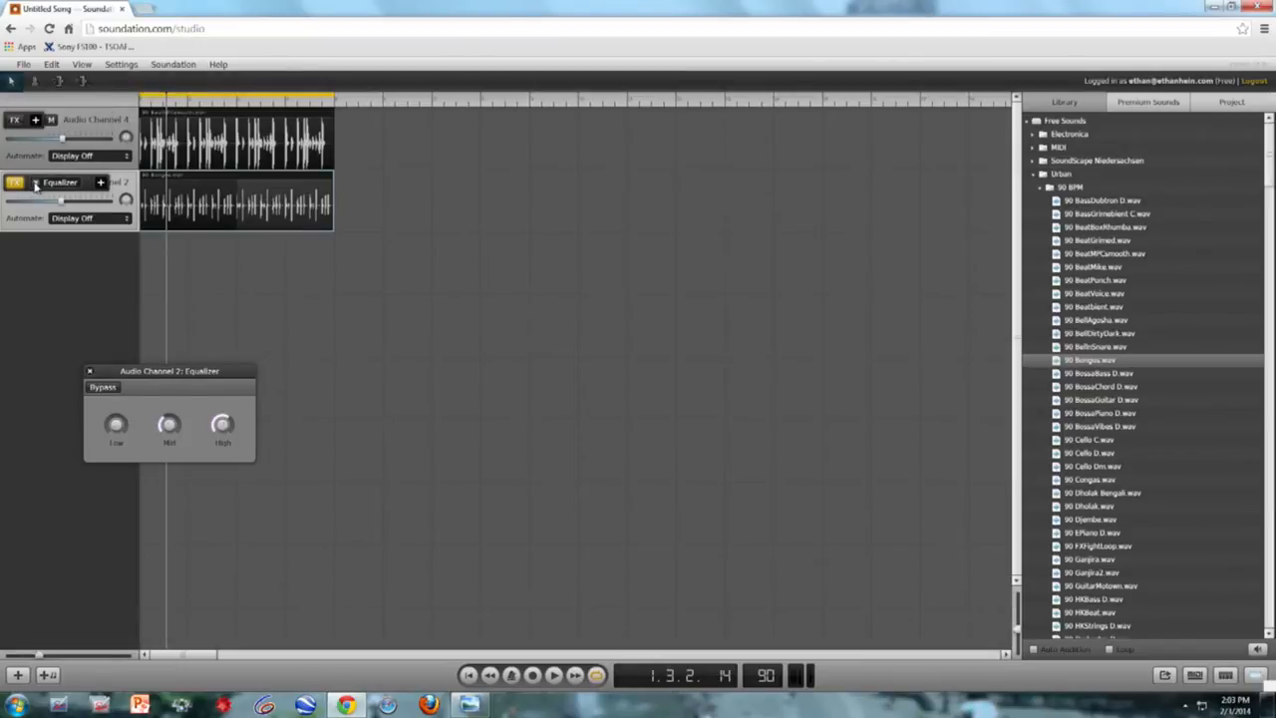
click(90, 370)
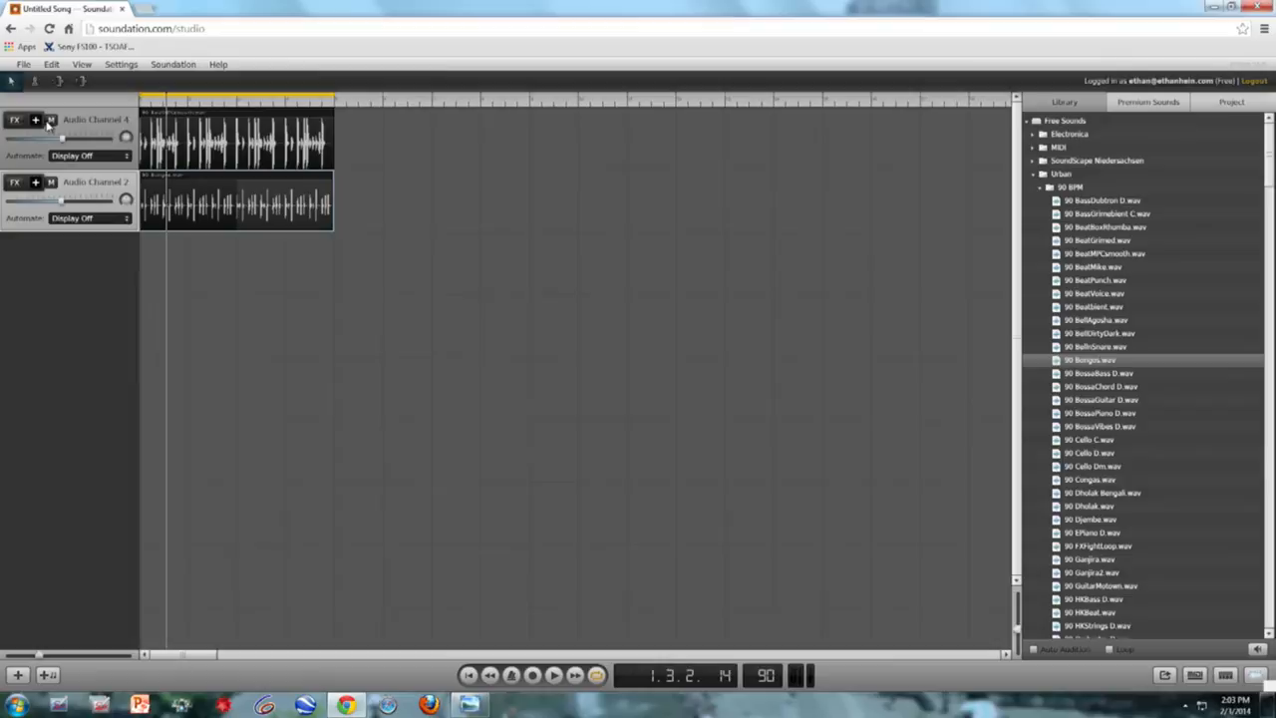
click(32, 124)
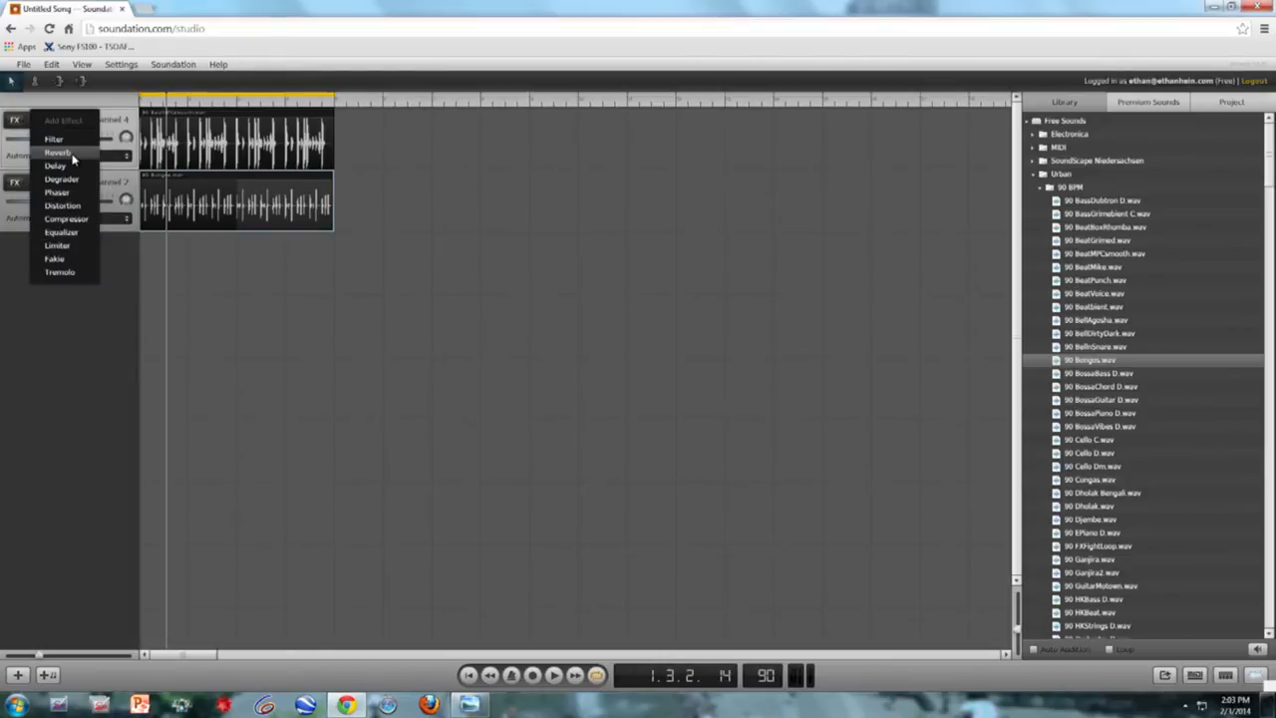
Add a Reverb to Audio Channel 4, move its panel aside and play the loops with it.
click(56, 152)
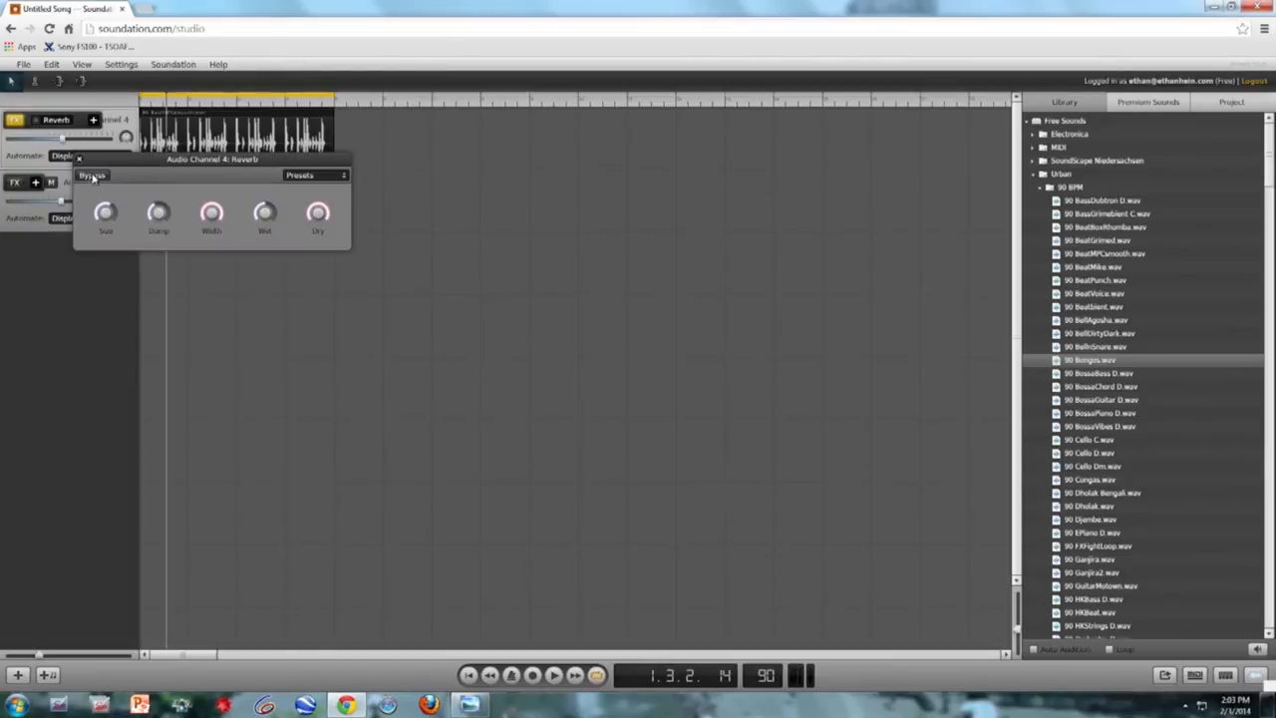
drag(211, 160, 315, 279)
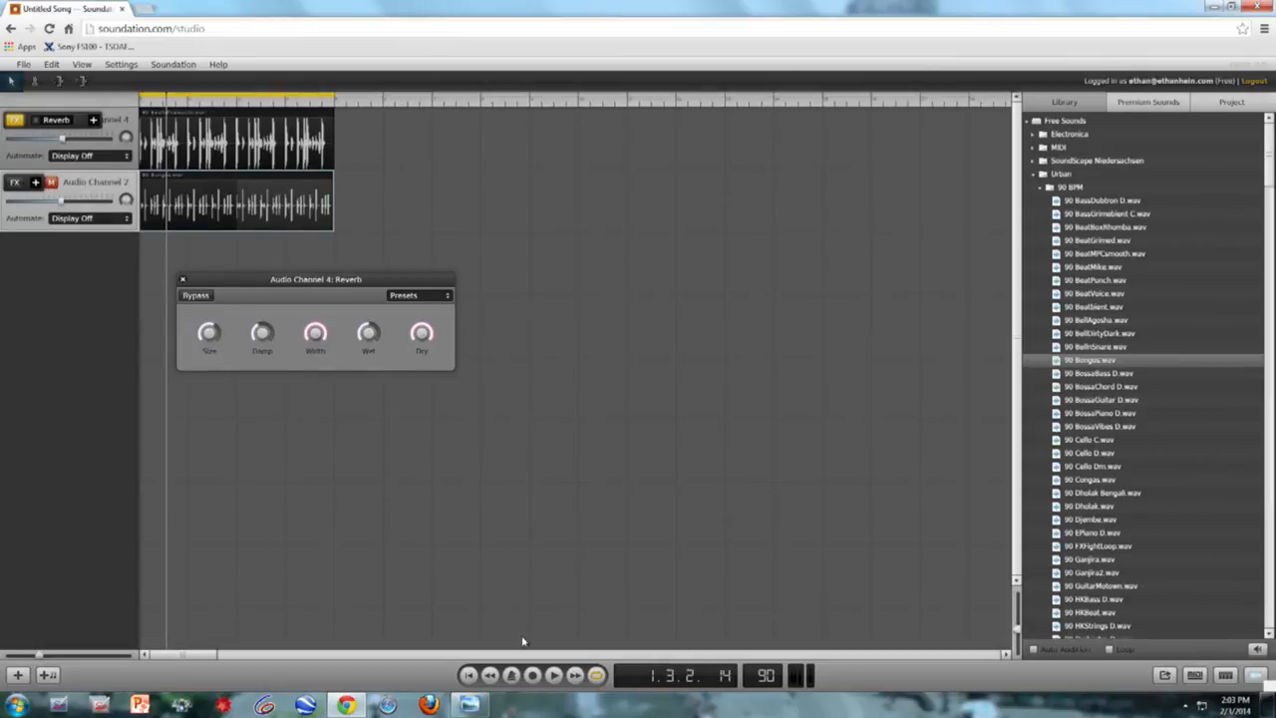
click(551, 674)
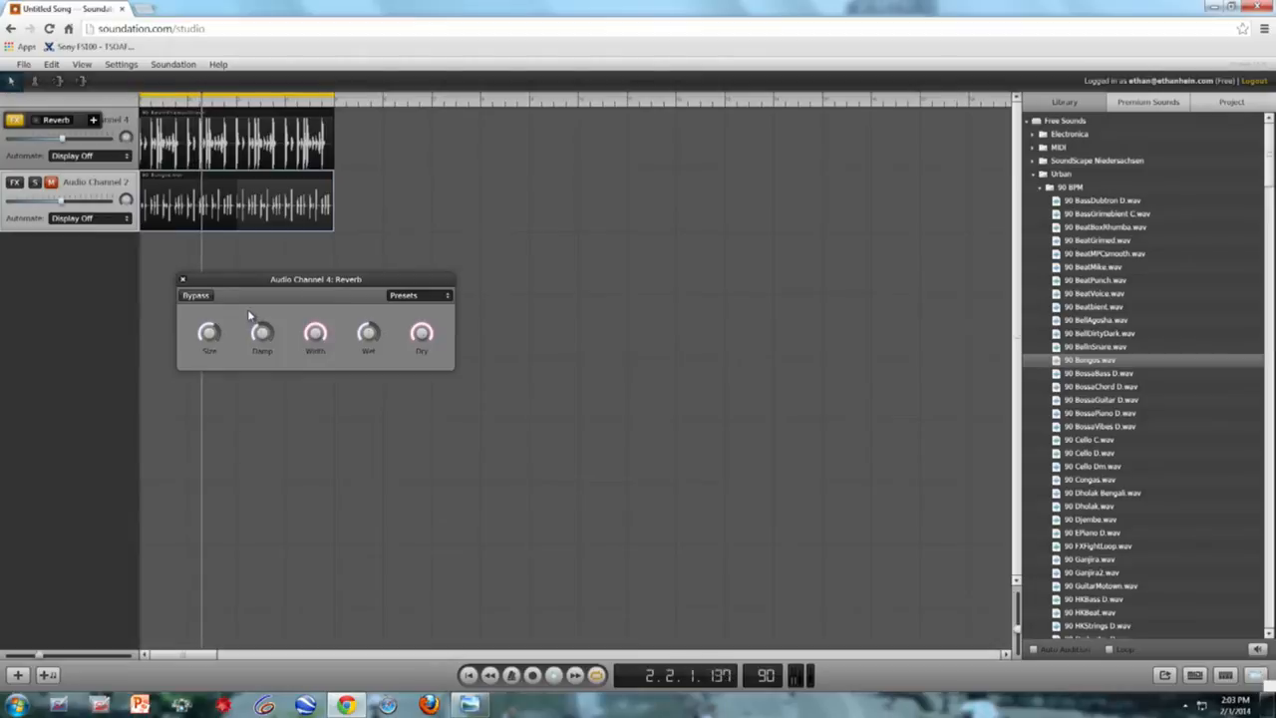
click(416, 295)
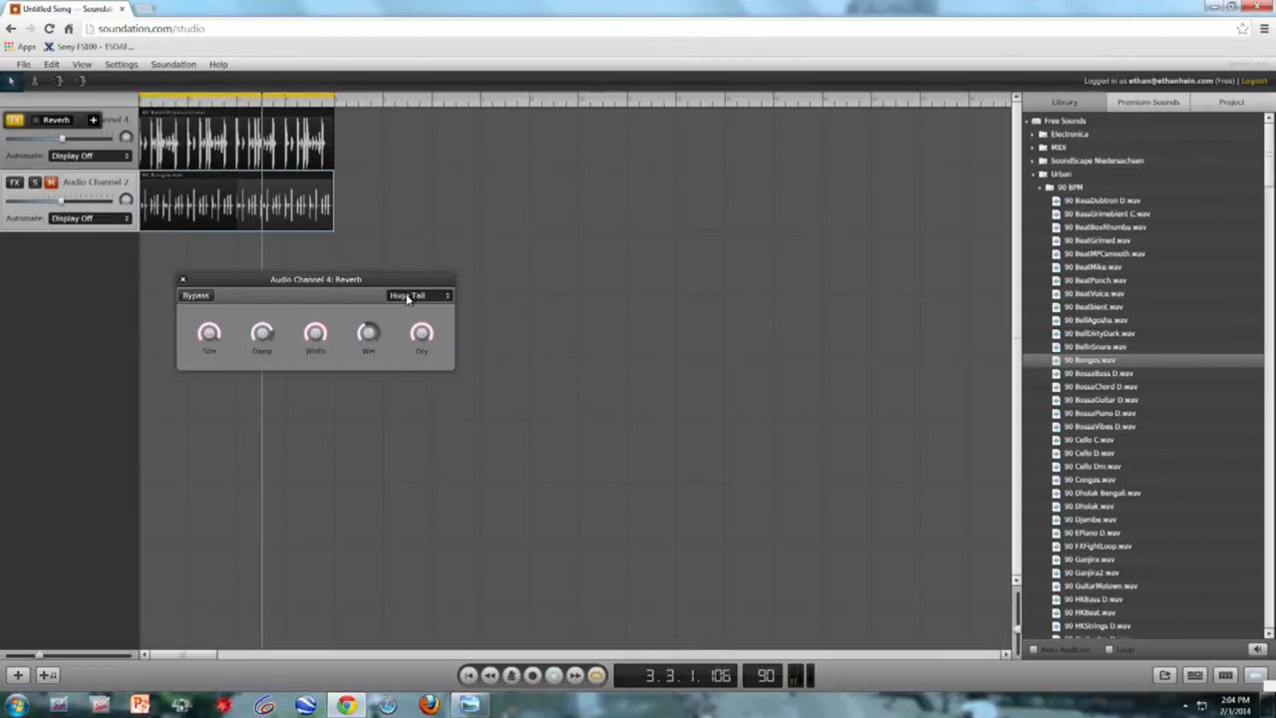
Choose the Huge Hall preset from the reverb's Presets dropdown.
click(415, 295)
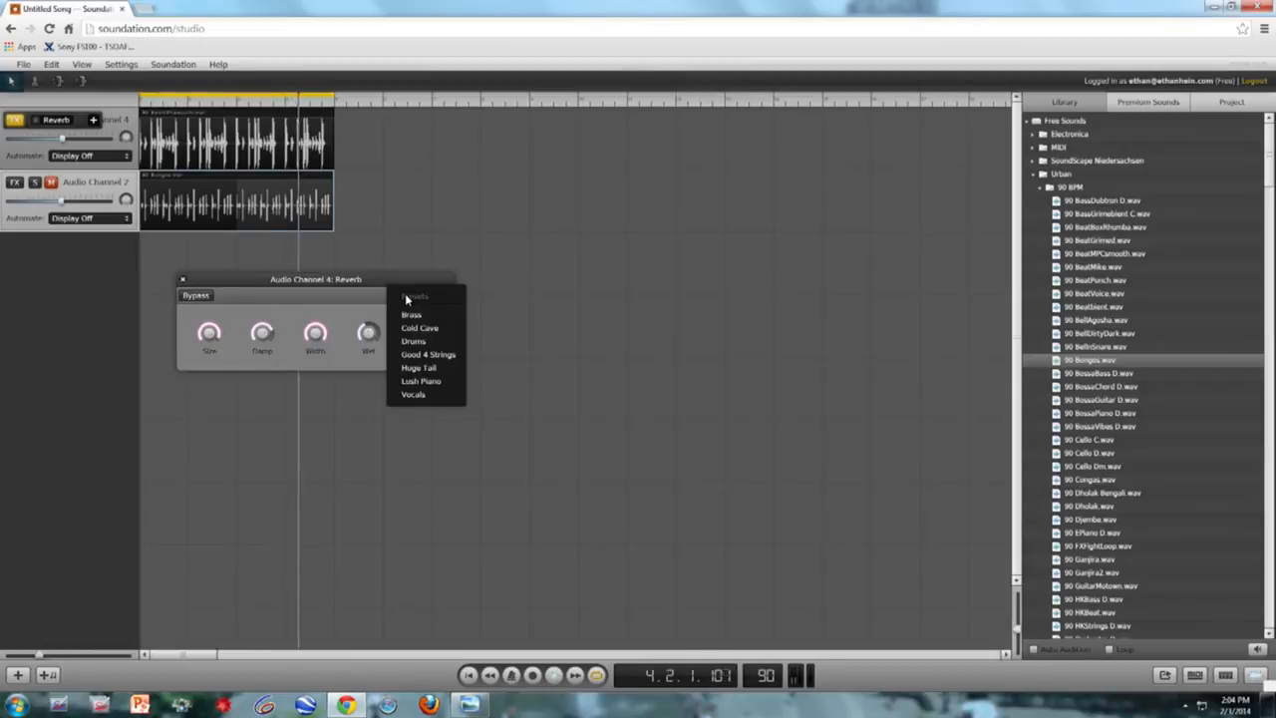
click(425, 367)
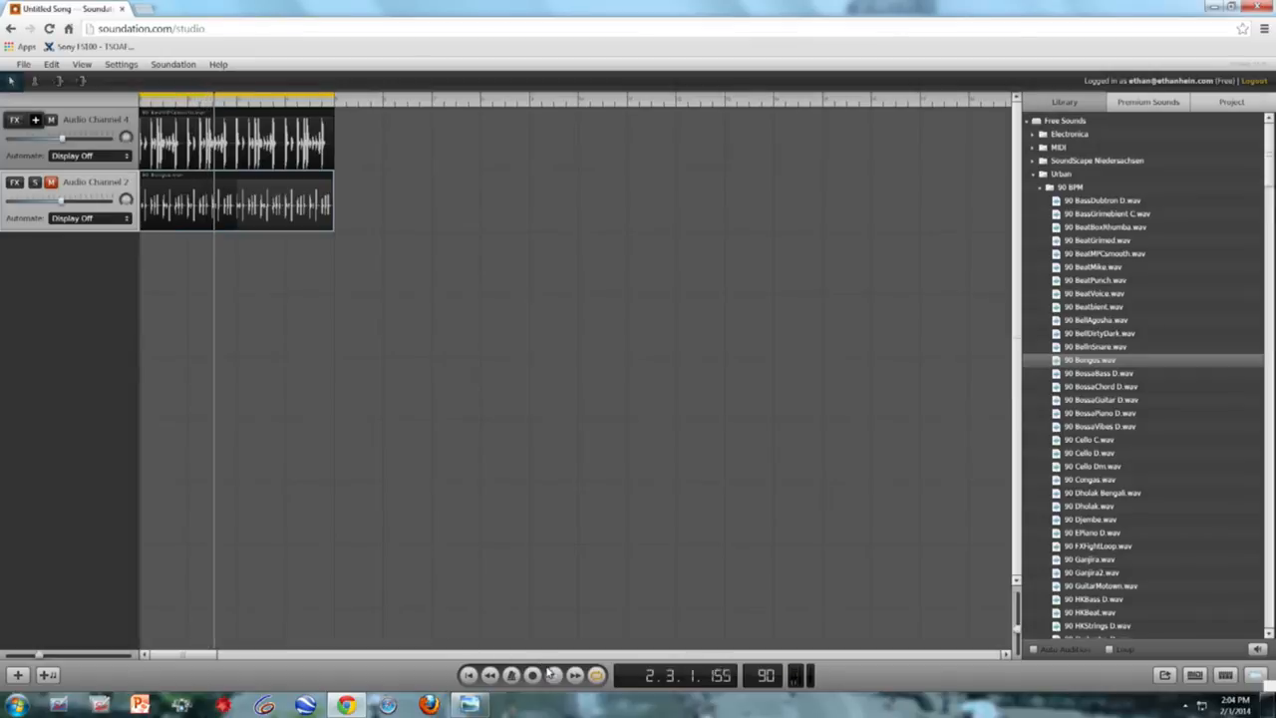
Stop playback so the song position resets to 1.1.1.
click(528, 672)
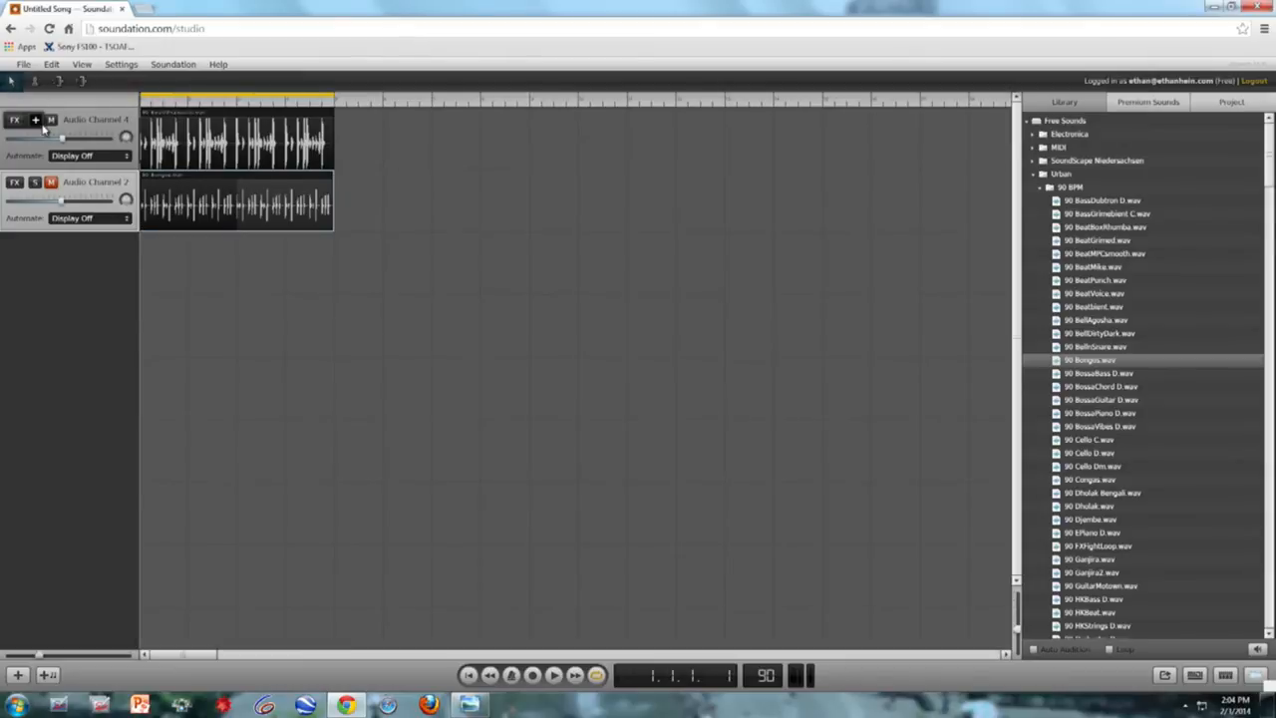
click(36, 120)
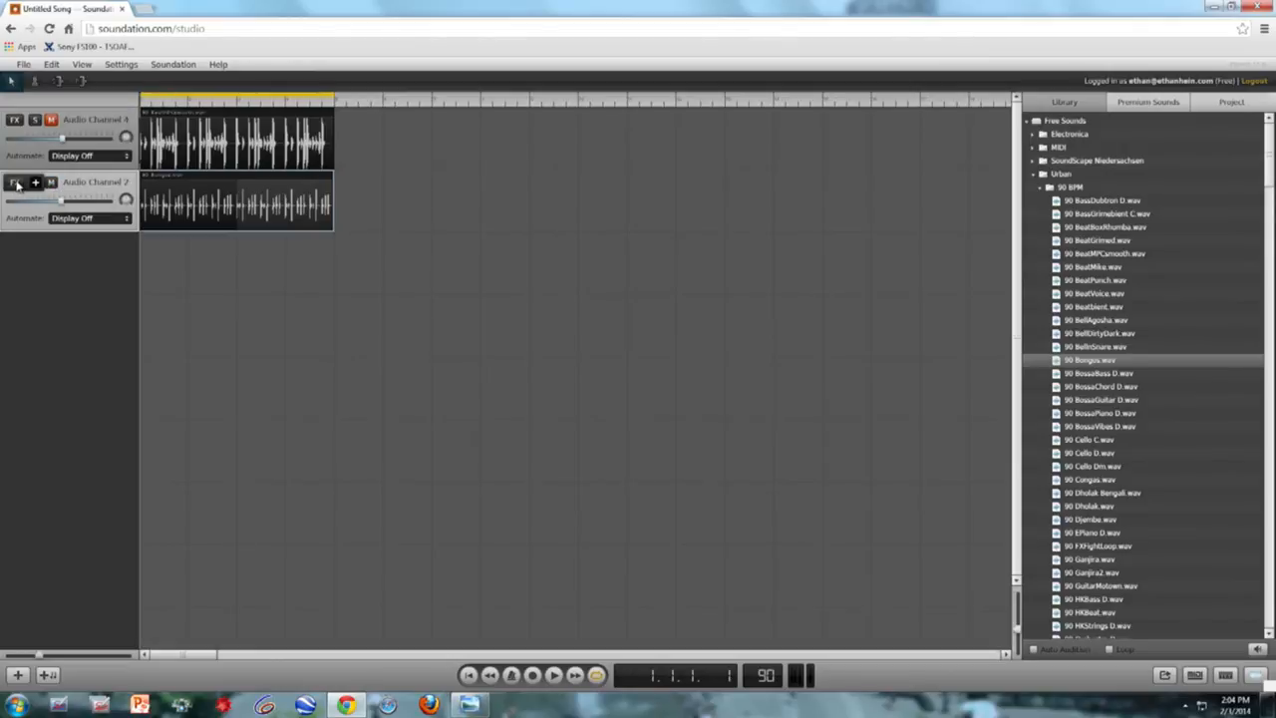
Add a Compressor from the FX menu on Audio Channel 2, the bongo track.
click(16, 183)
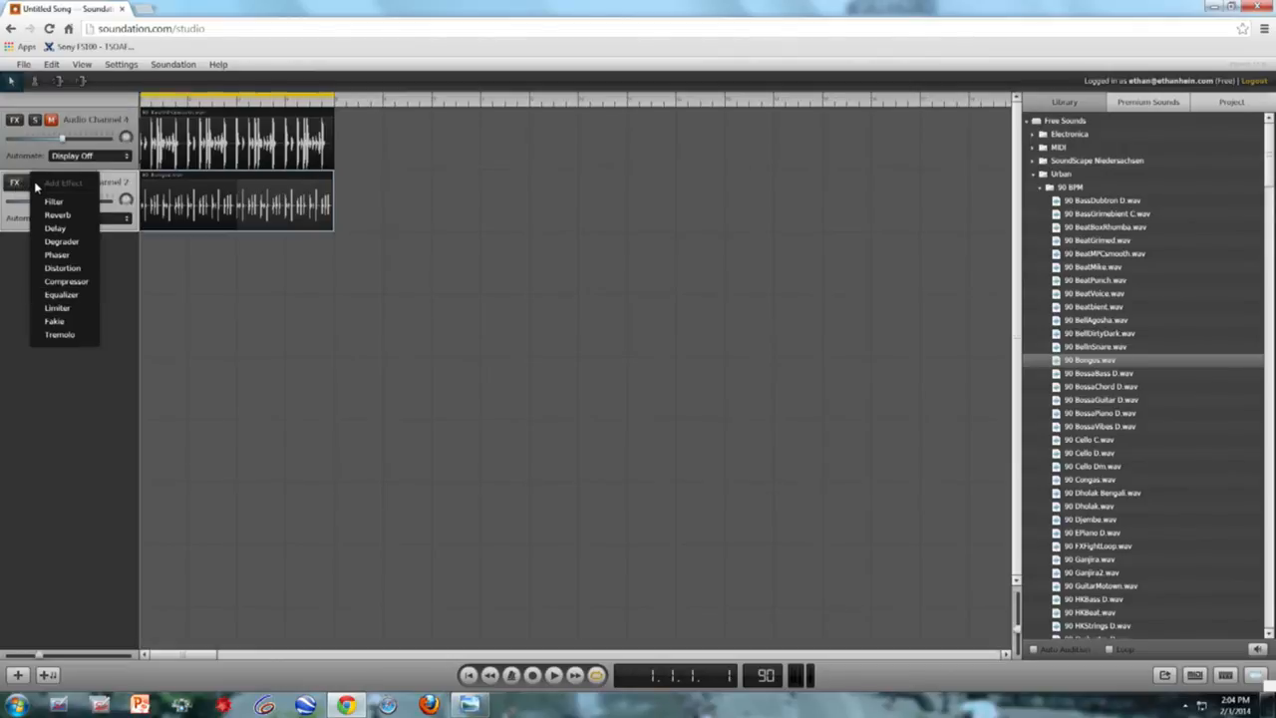
click(66, 279)
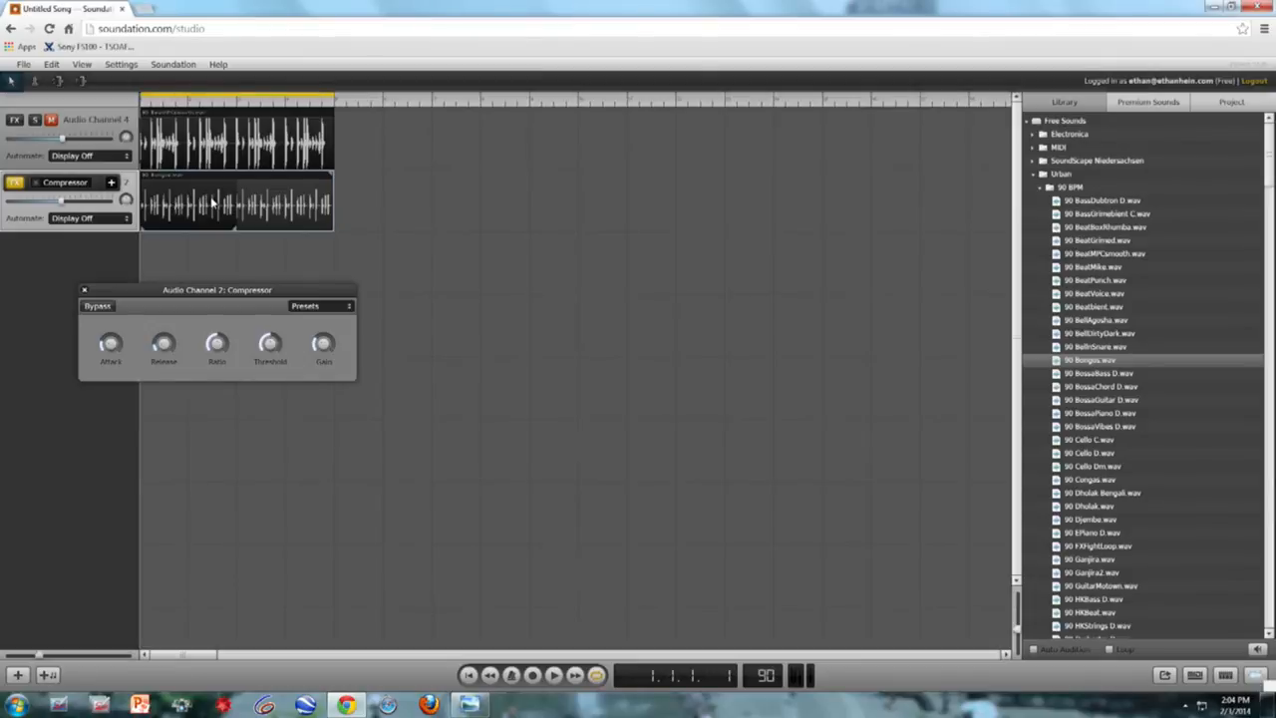
mouse_move(260, 205)
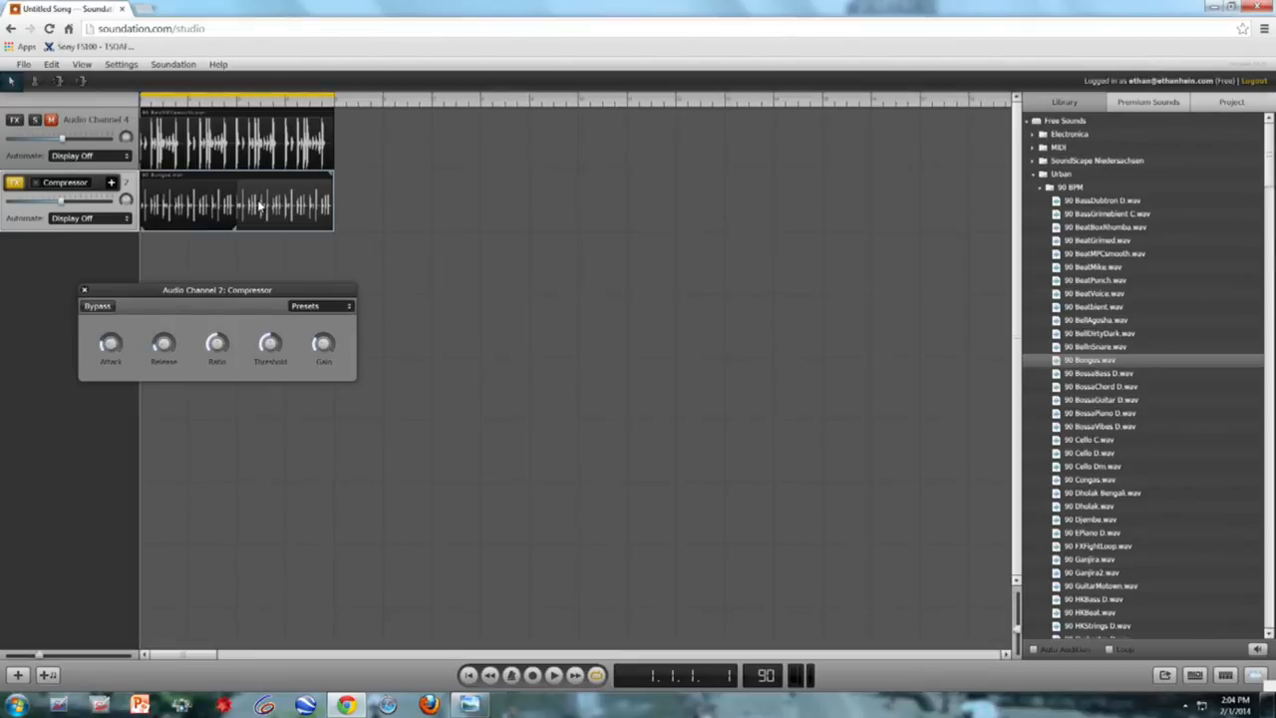
mouse_move(155, 208)
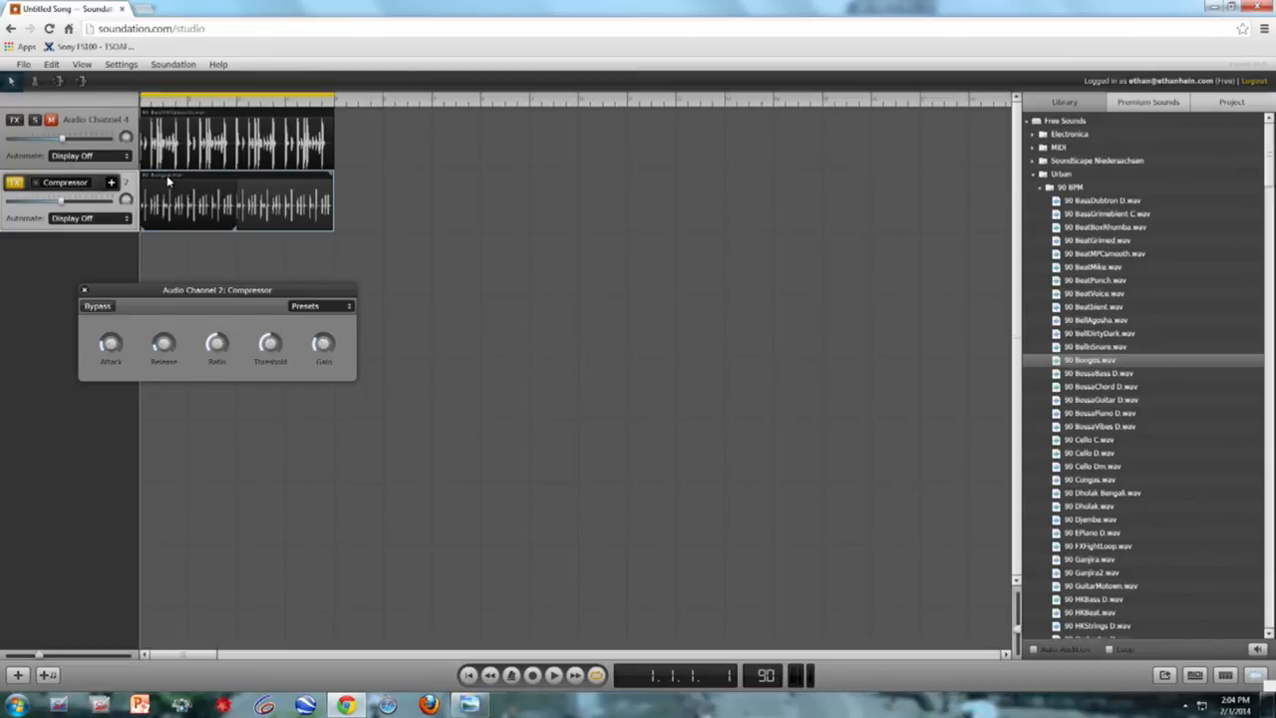
mouse_move(172, 199)
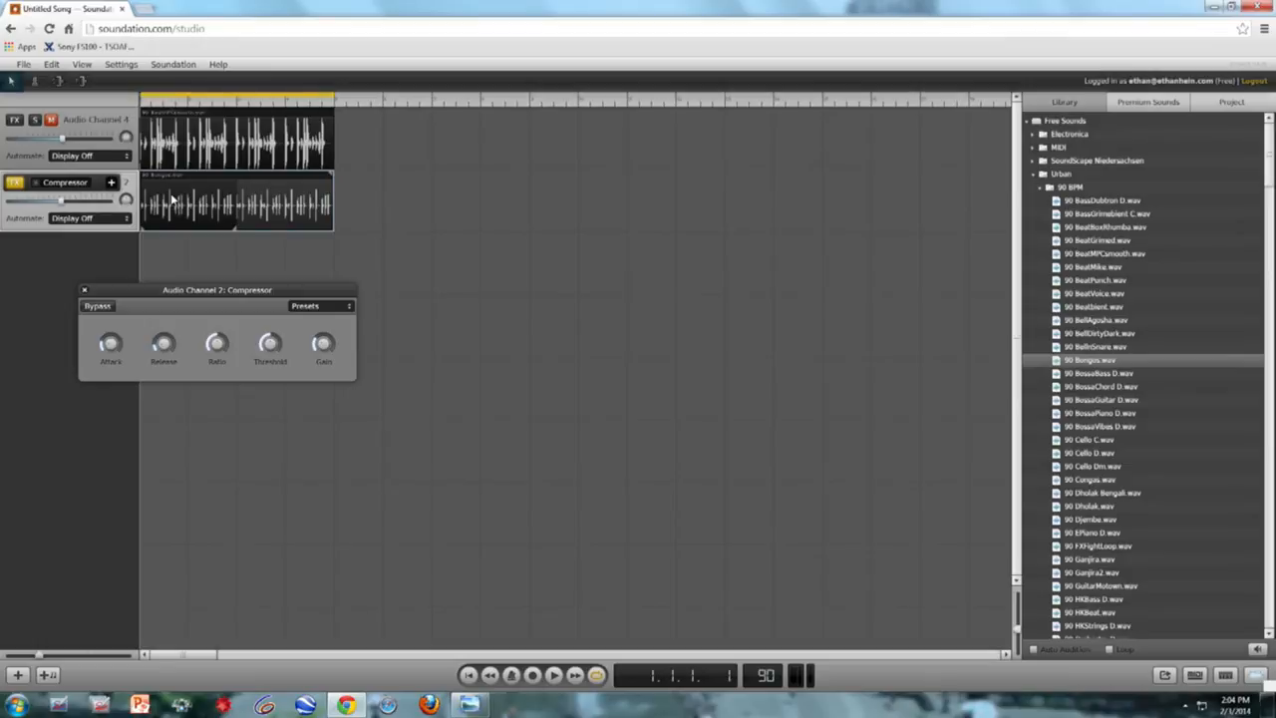
mouse_move(162, 205)
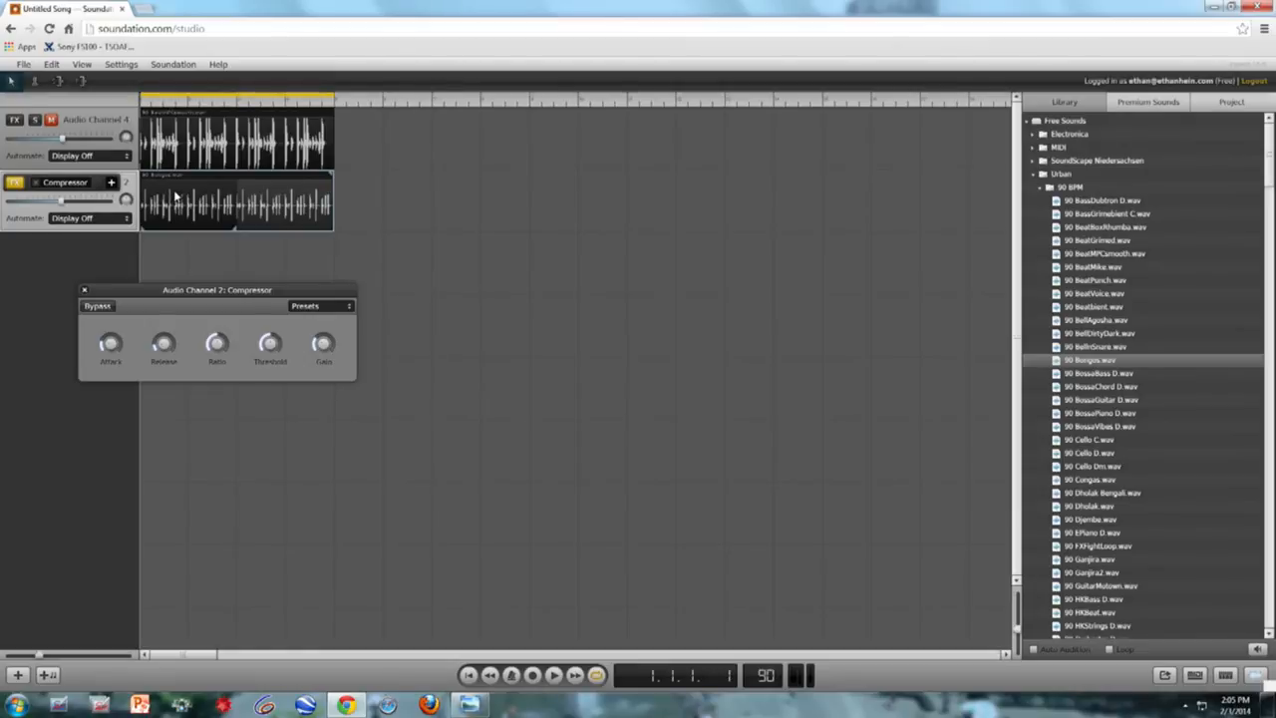
mouse_move(168, 191)
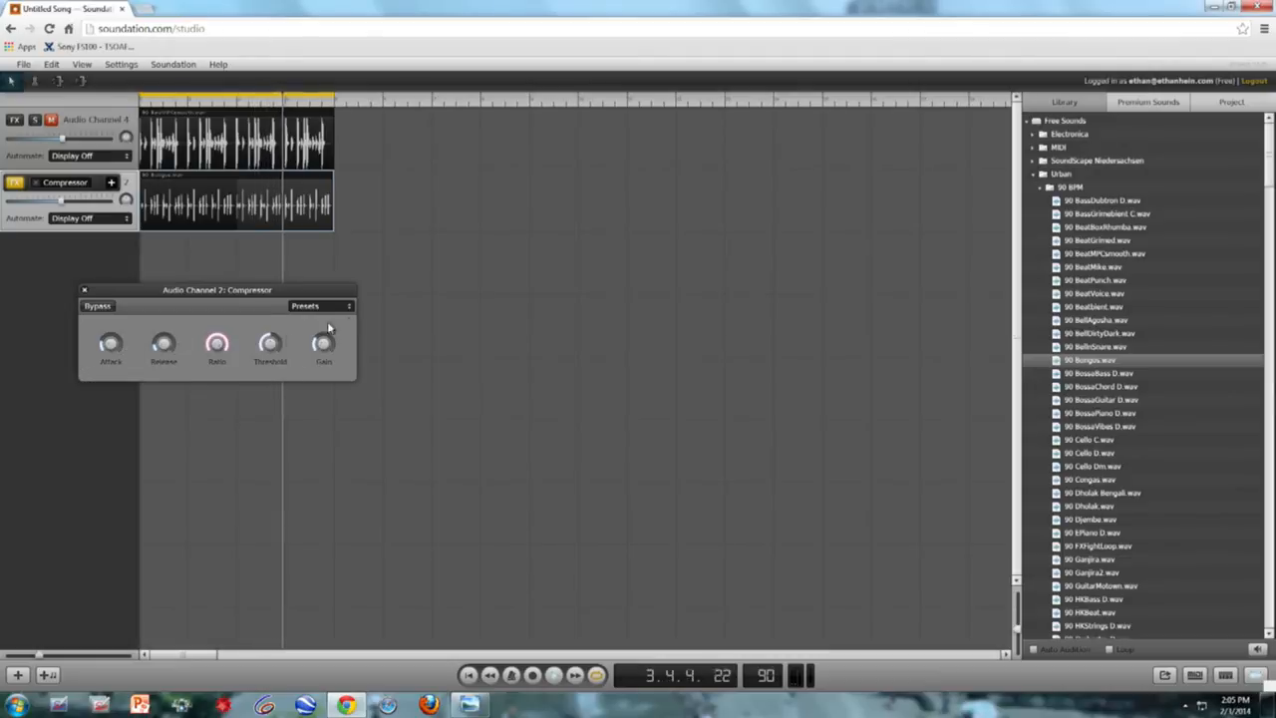
Load the Heavy Electronic Drums compressor preset, audition it, then close the compressor window.
click(321, 307)
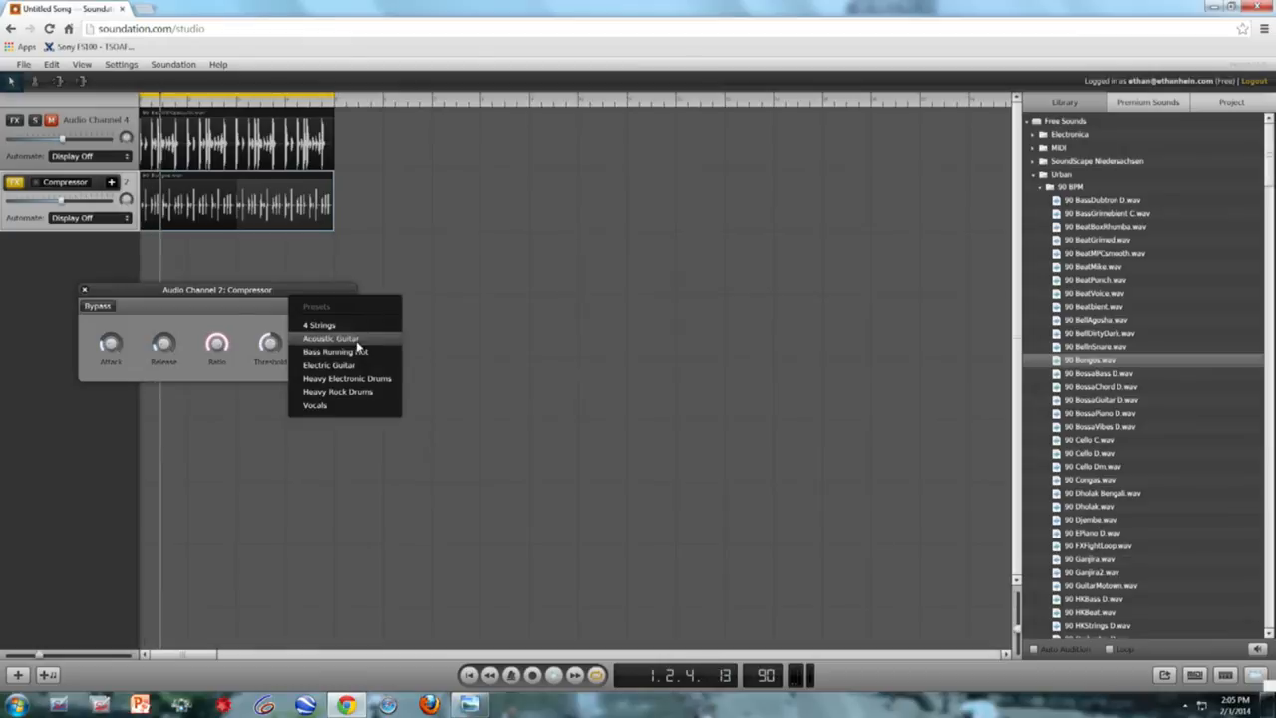
click(347, 378)
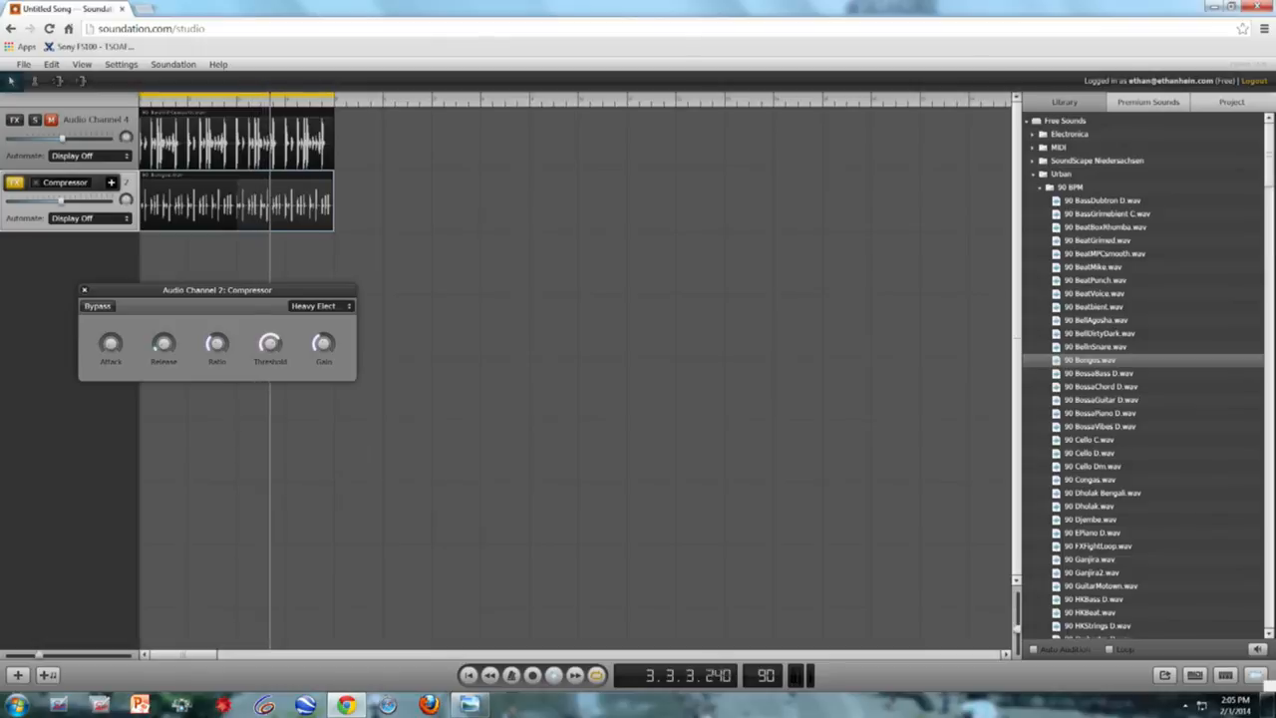
click(555, 678)
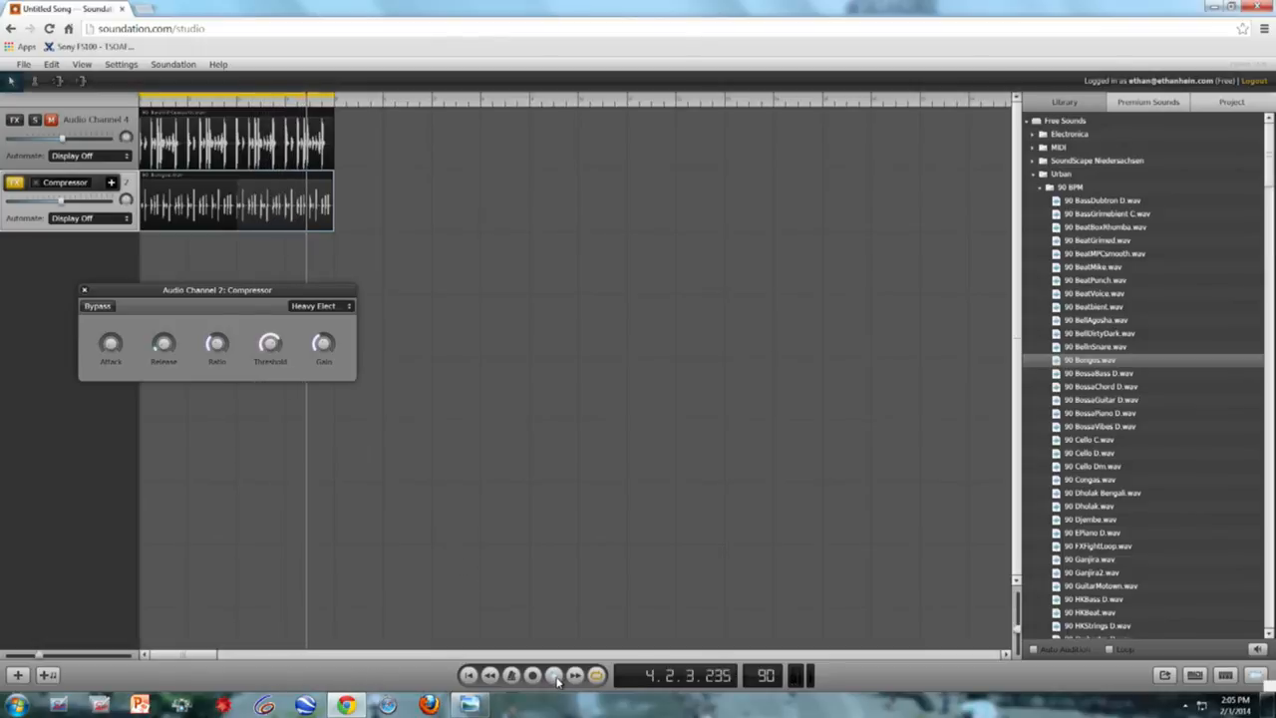
click(555, 673)
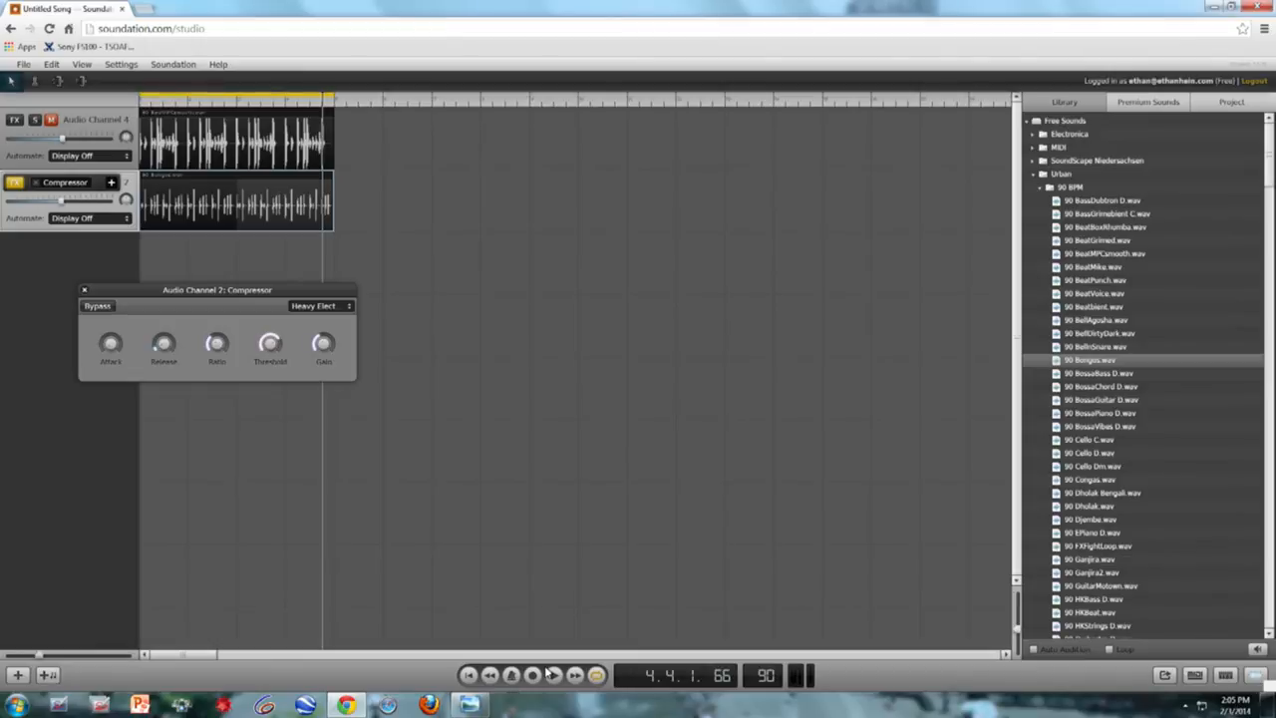
mouse_move(482, 541)
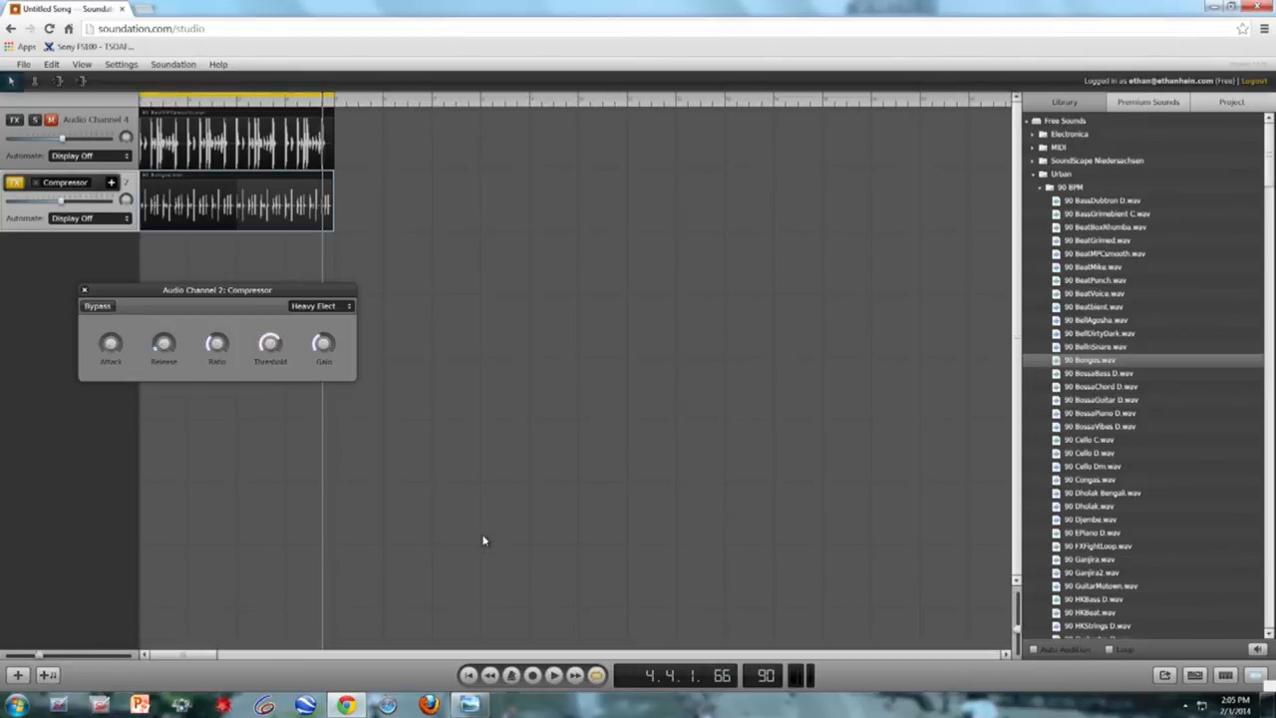
mouse_move(319, 267)
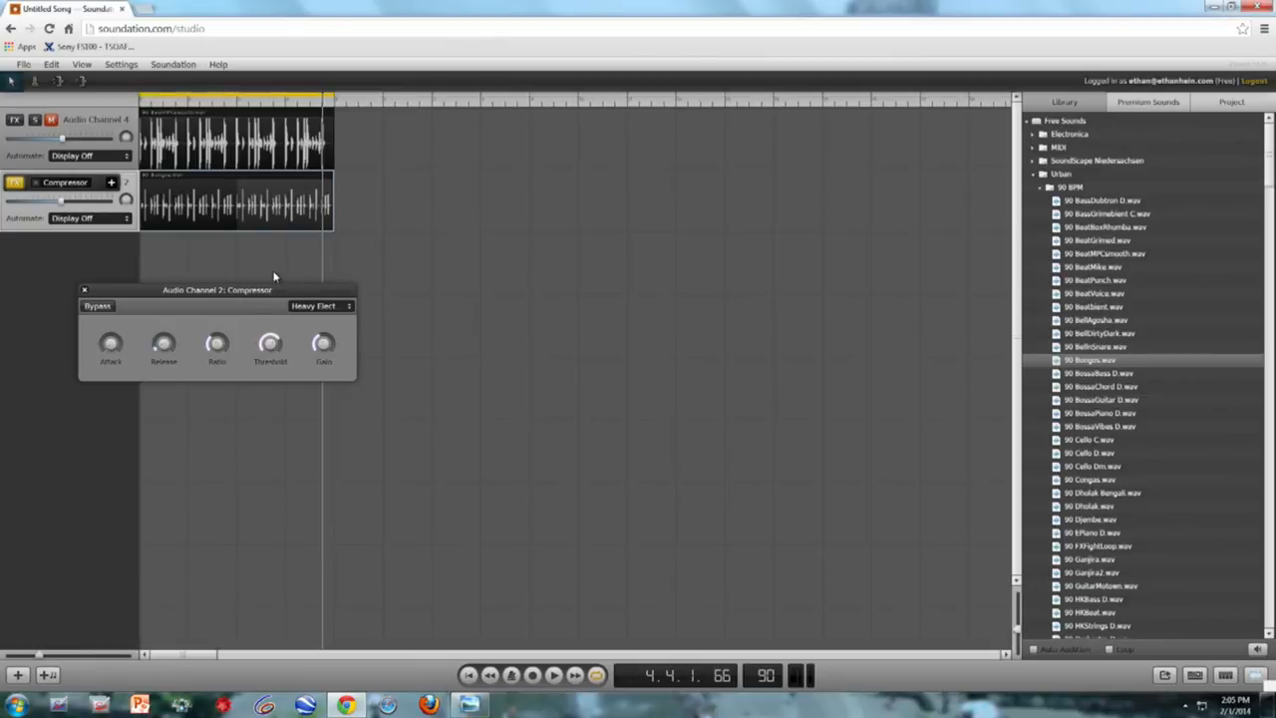
click(84, 291)
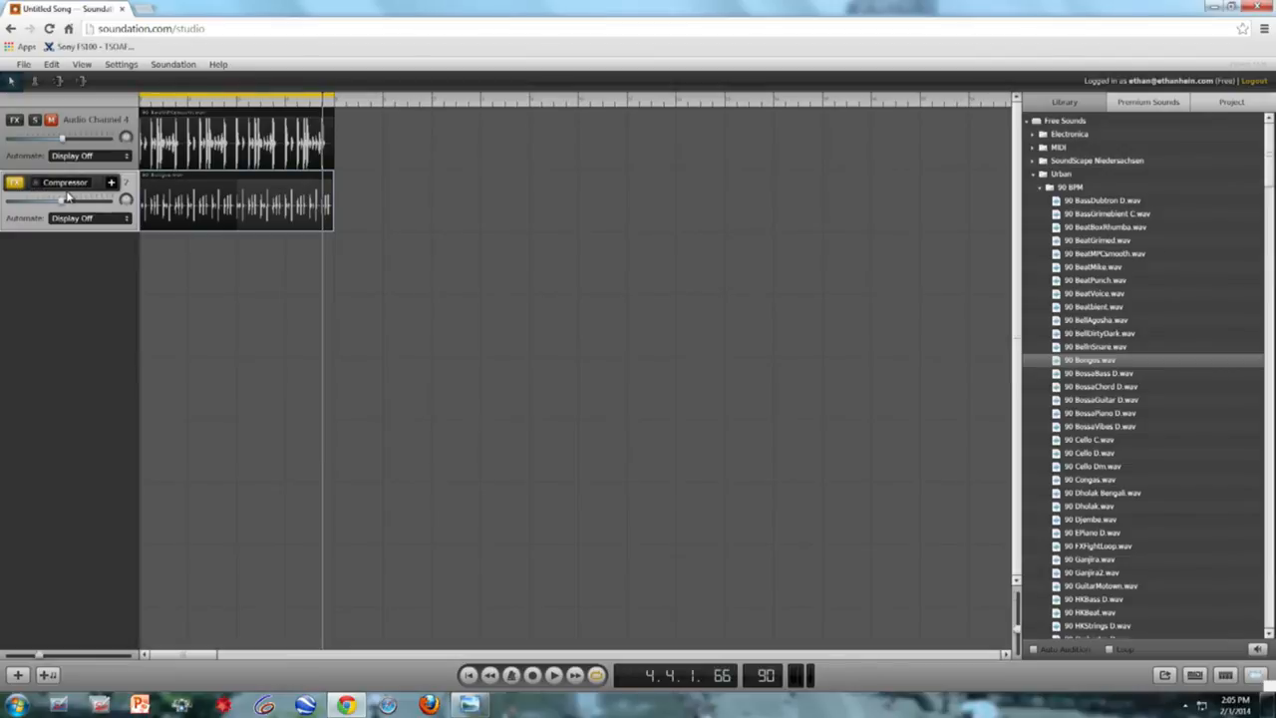
Remove the bongo track's compressor and add a Distortion effect in its place.
click(64, 184)
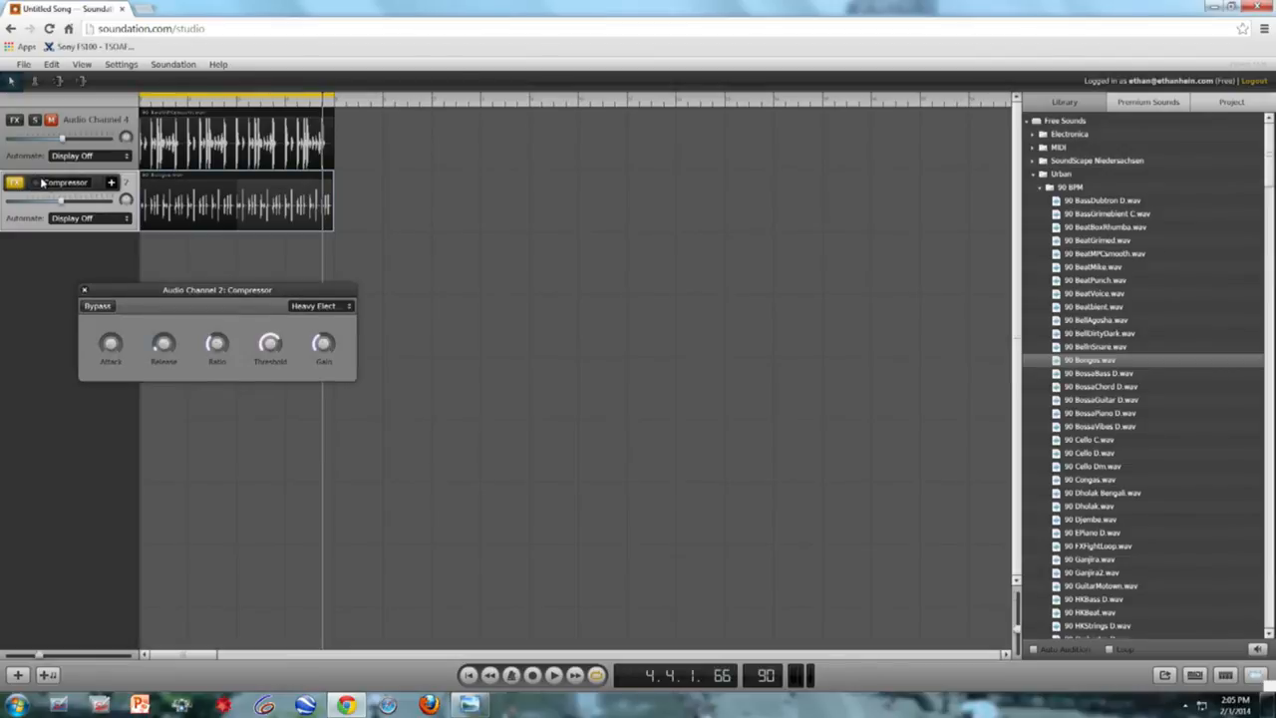
click(84, 291)
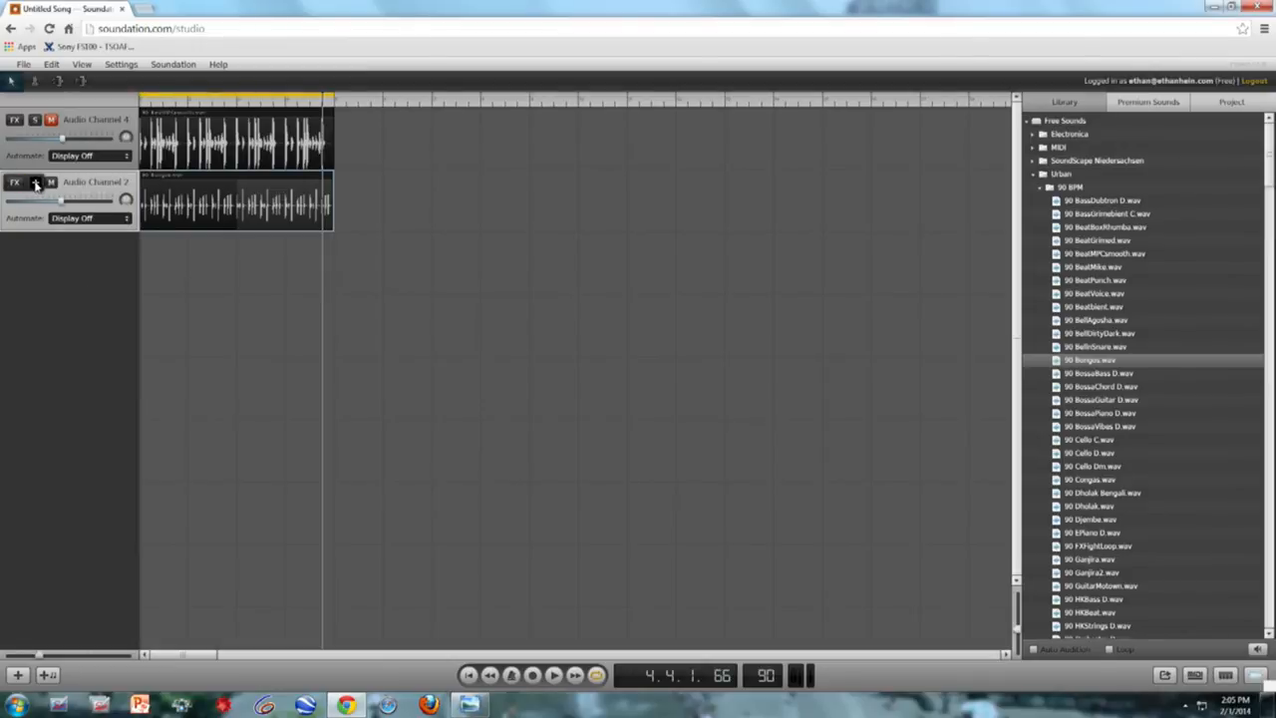
click(14, 183)
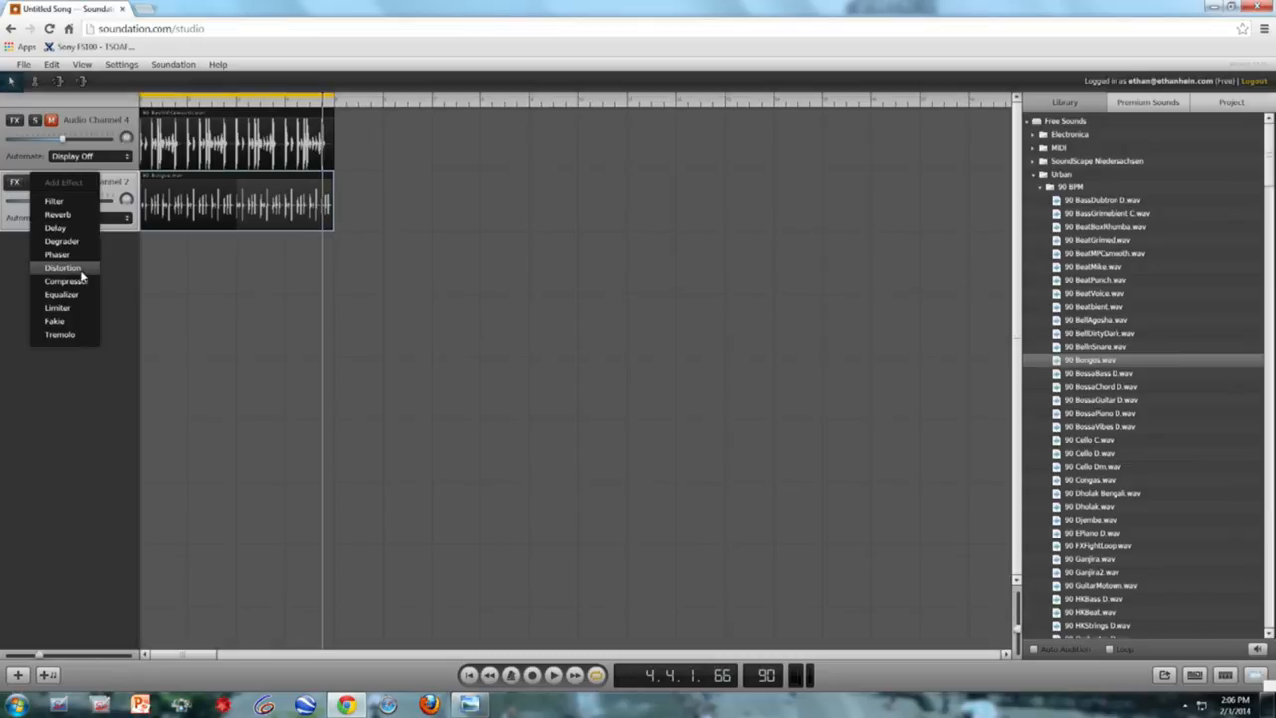
mouse_move(84, 273)
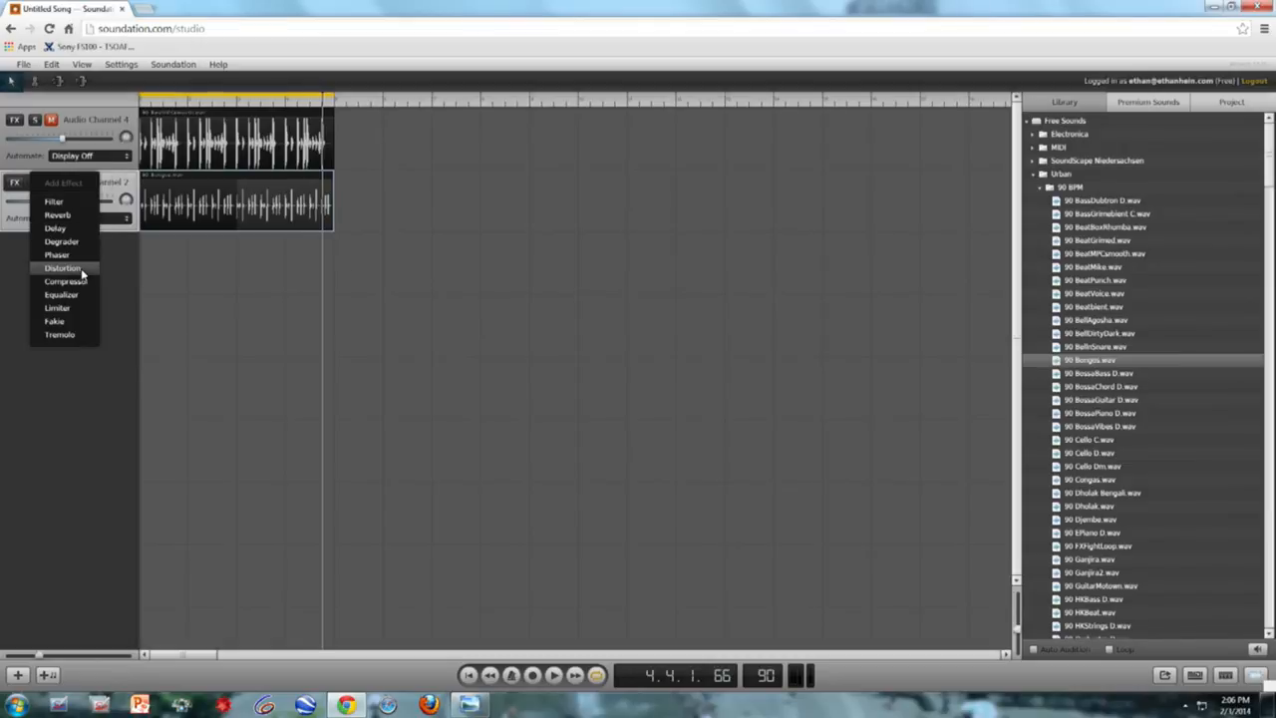
click(60, 270)
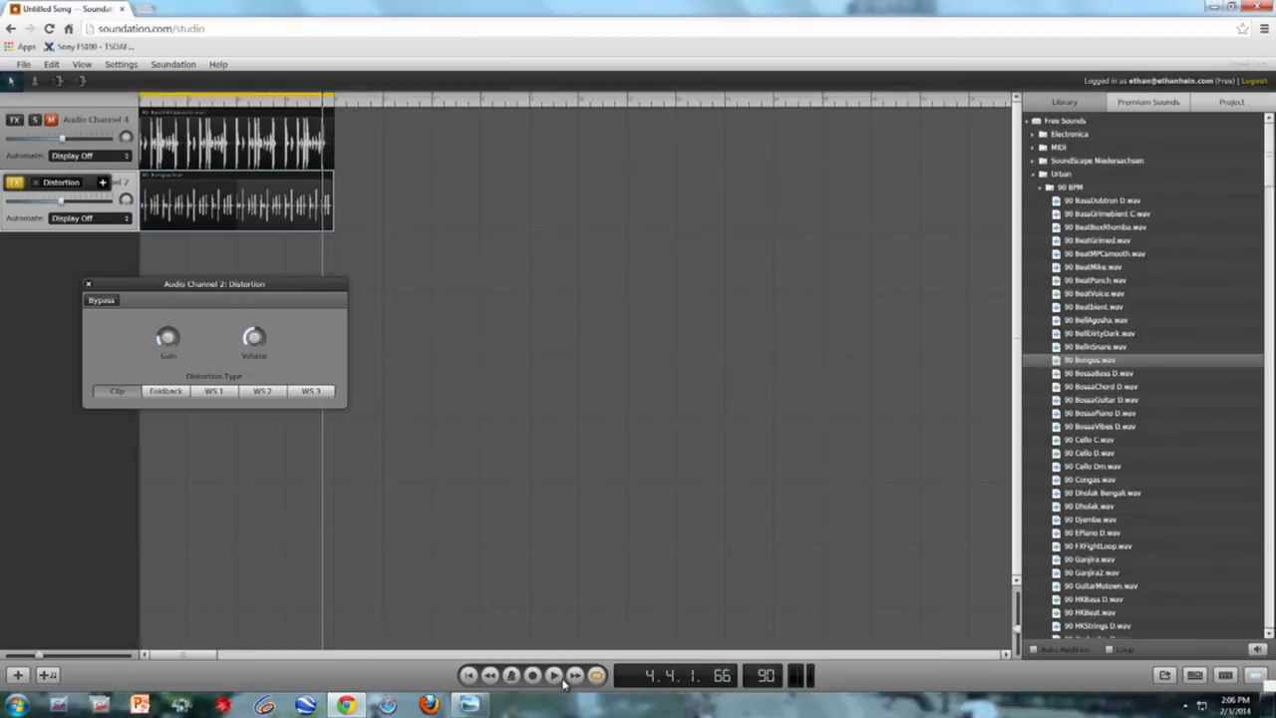
Play the loops and raise the distortion gain on the bongo track while listening.
click(550, 674)
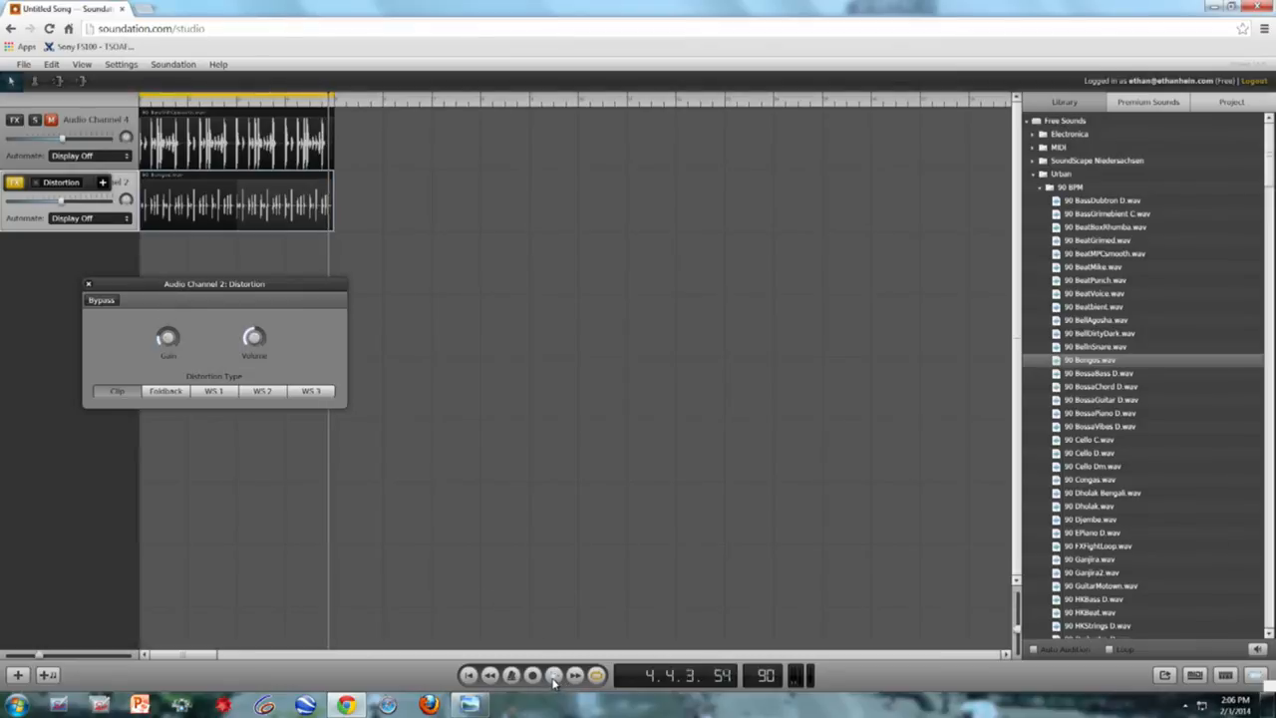
drag(167, 337, 168, 329)
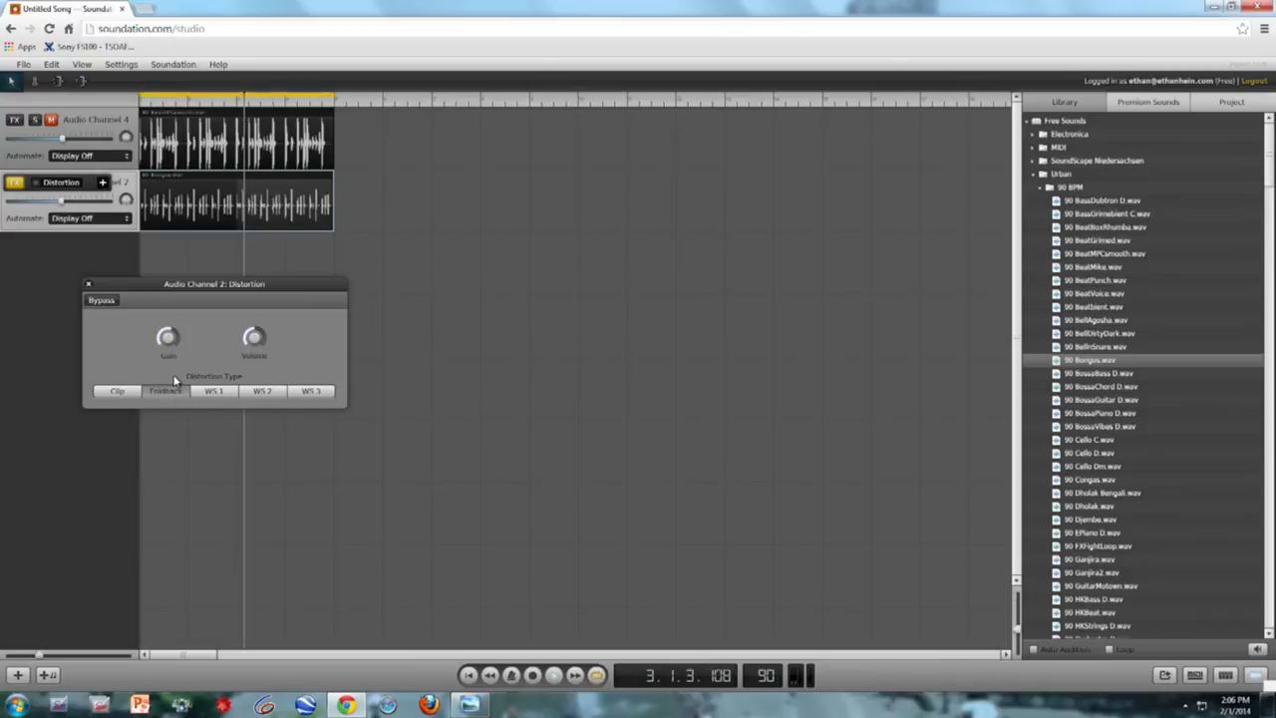
drag(167, 335, 168, 329)
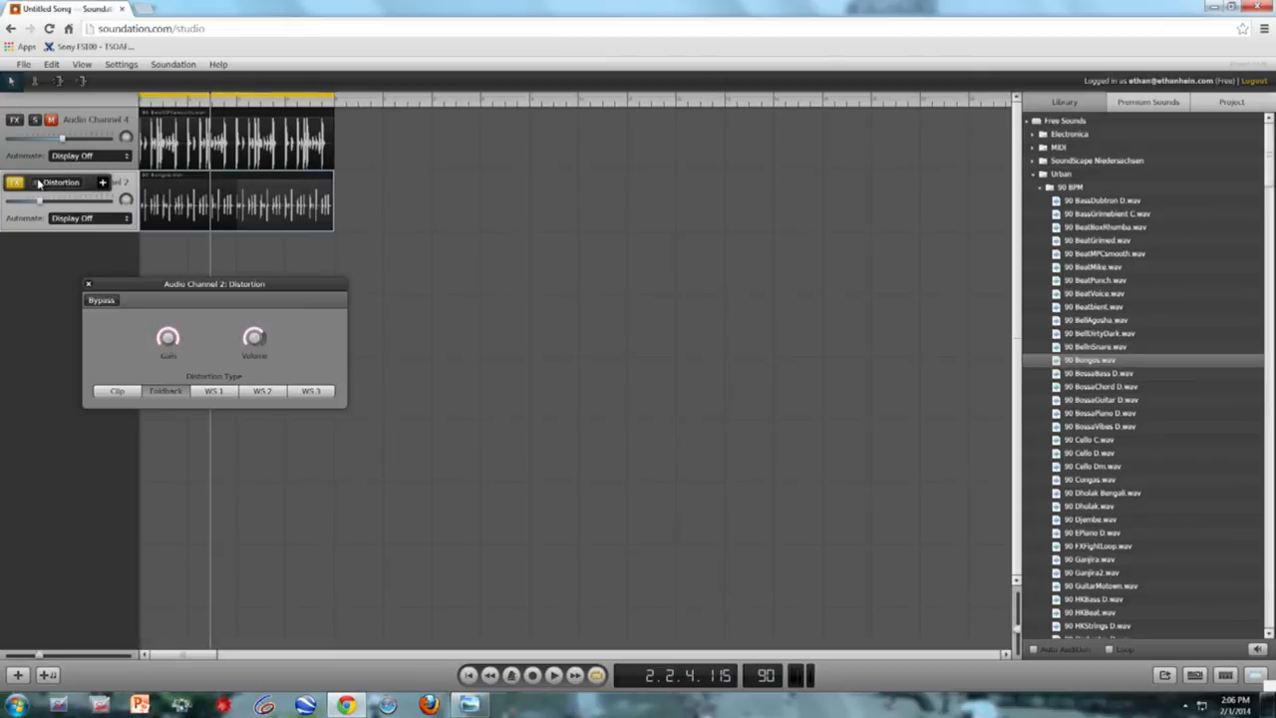
Bring up the Add Effect list for the bongo track's audio channel.
click(16, 183)
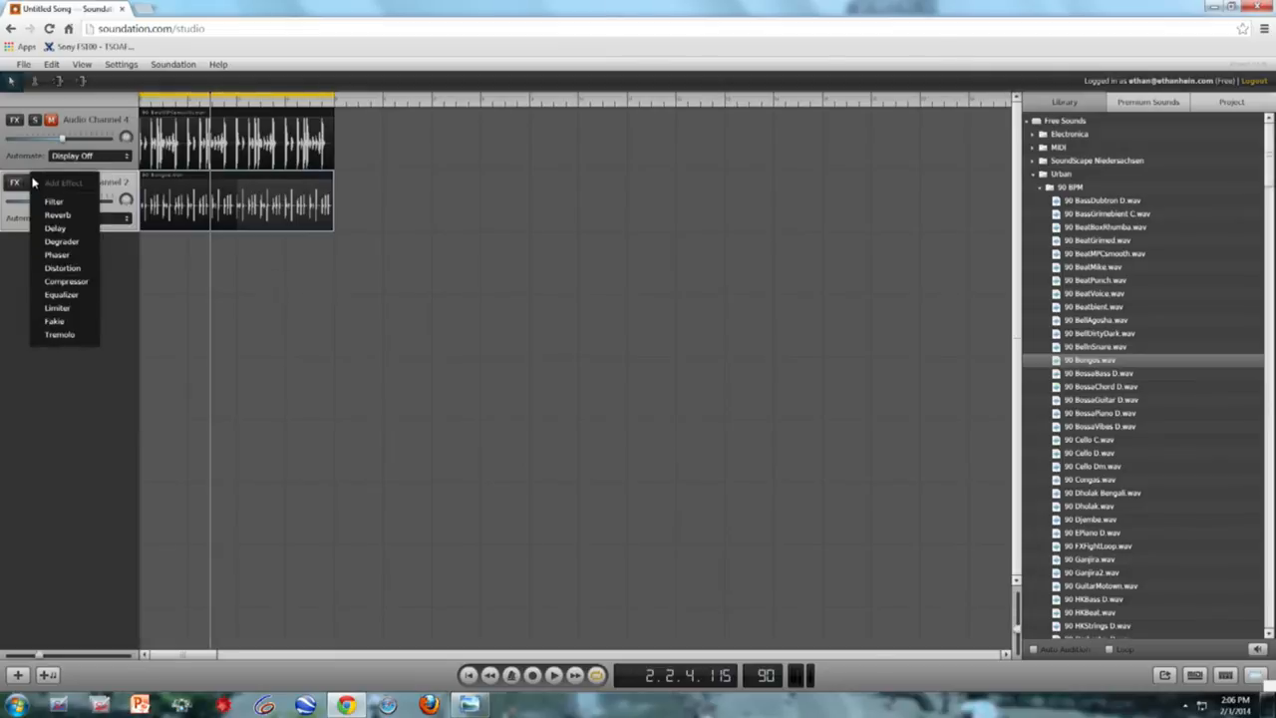
mouse_move(56, 215)
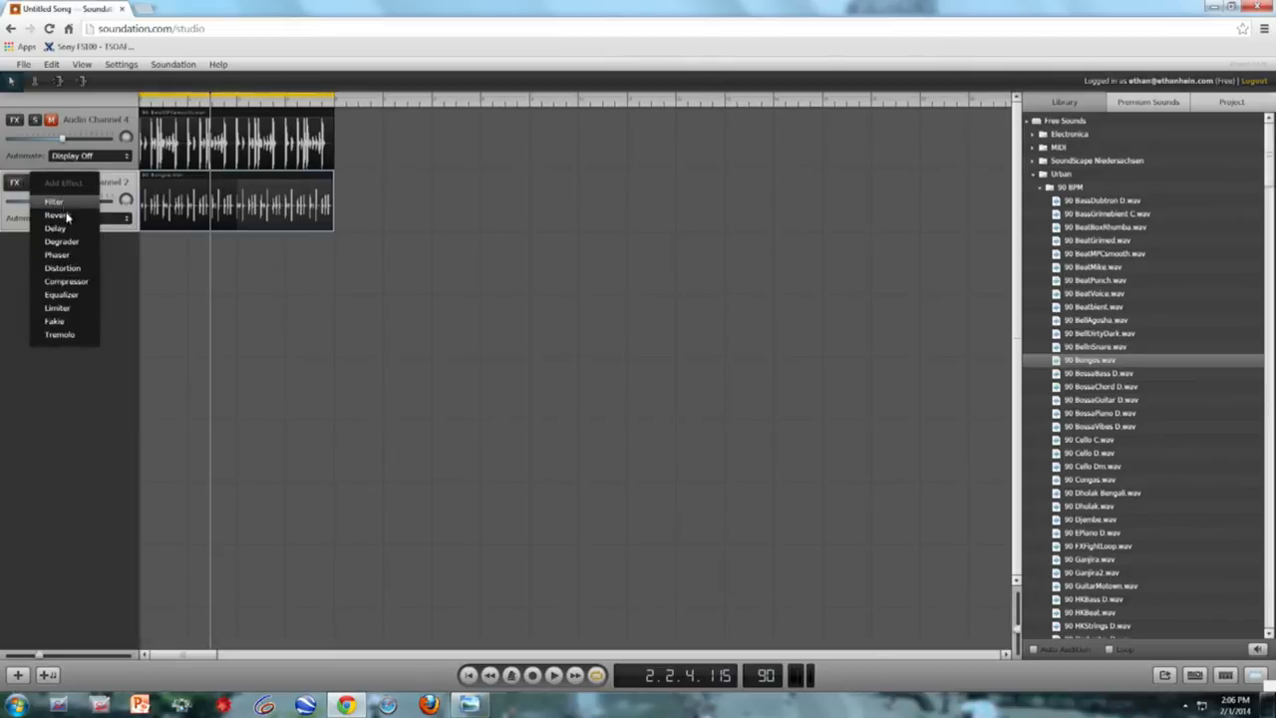
mouse_move(55, 255)
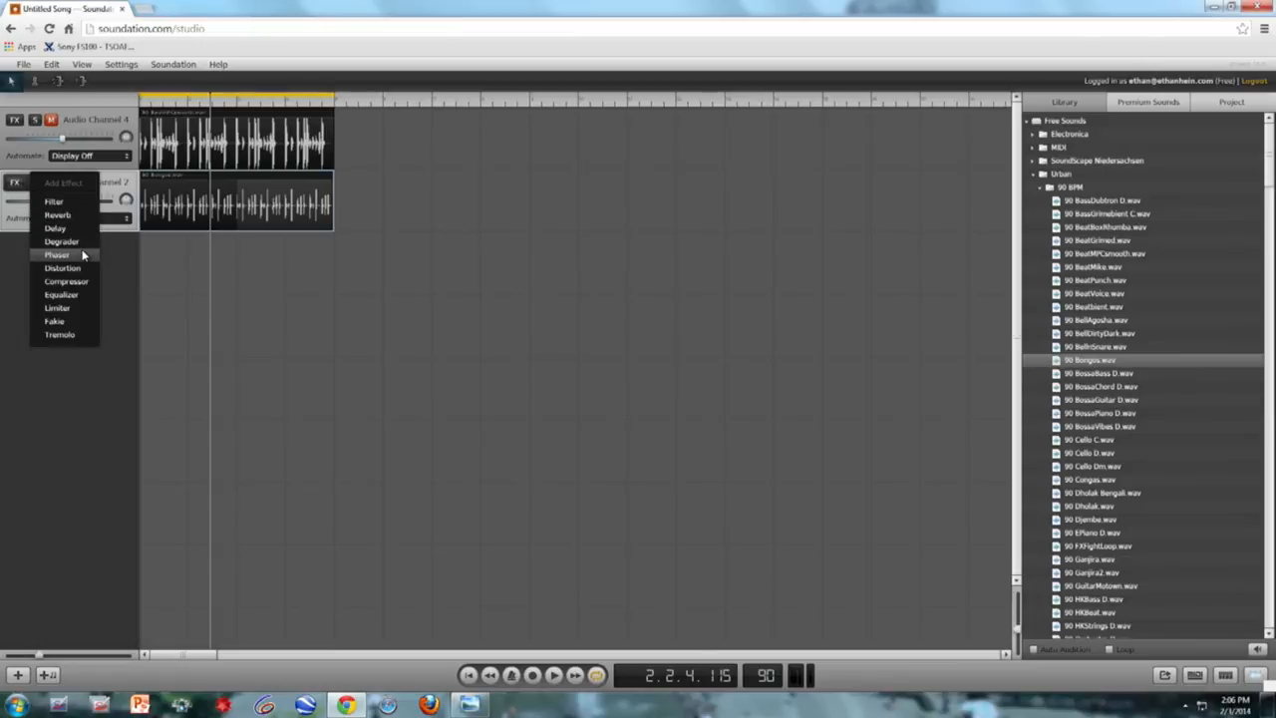